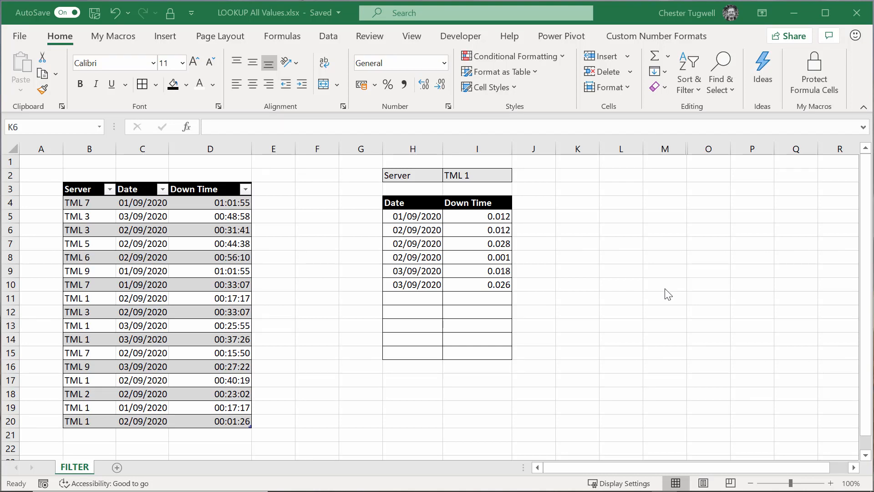
{"action": "mouse_move", "coordinate": [514, 117]}
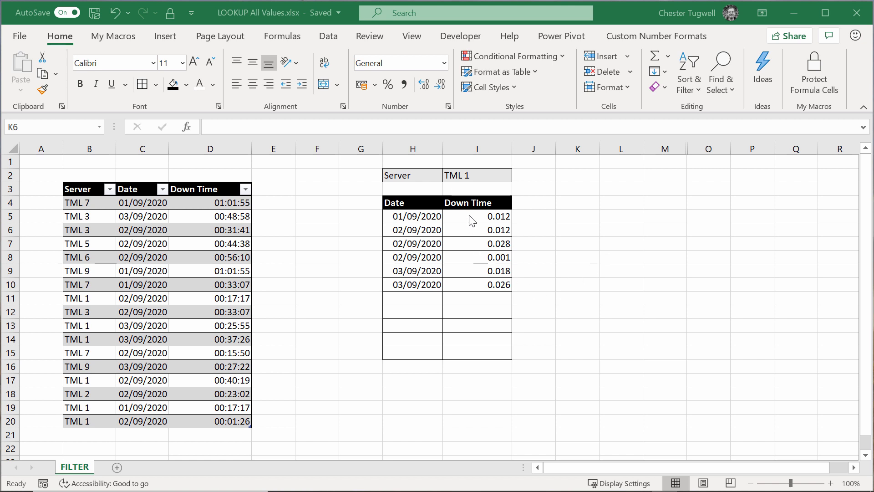
- Choose TML 5 from the server dropdown in I2
{"action": "left_click", "coordinate": [477, 175]}
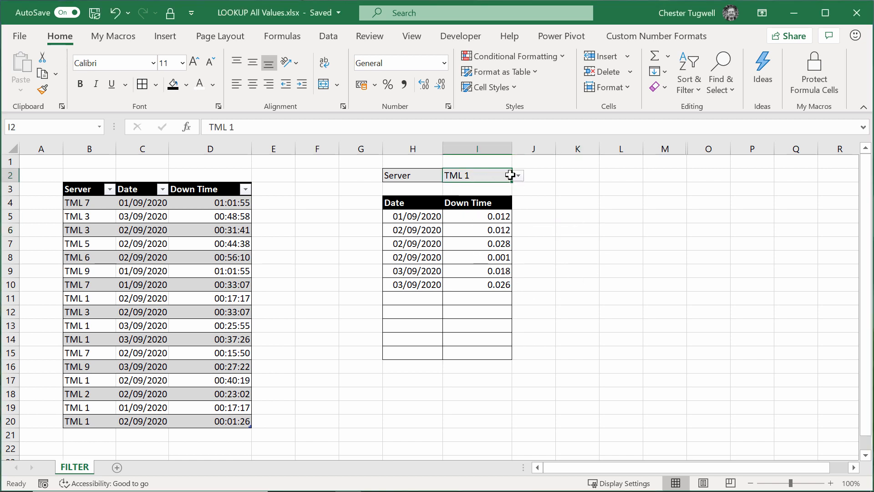
{"action": "mouse_move", "coordinate": [519, 180]}
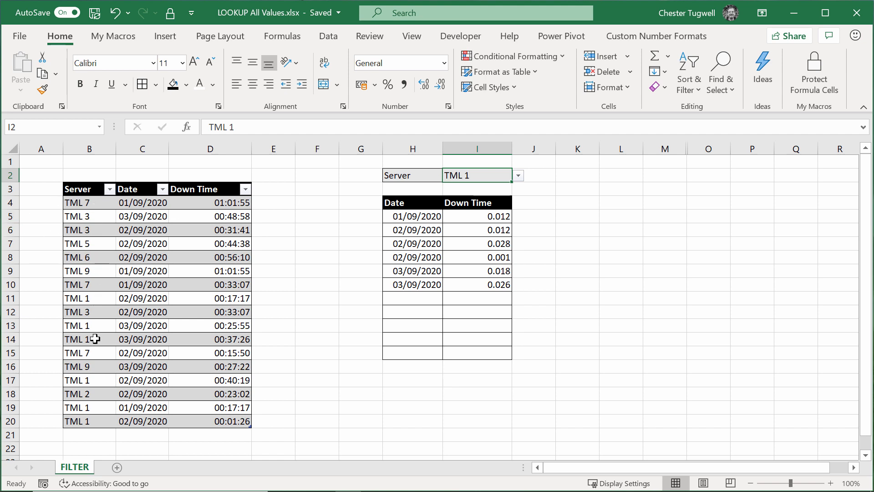
{"action": "mouse_move", "coordinate": [75, 298]}
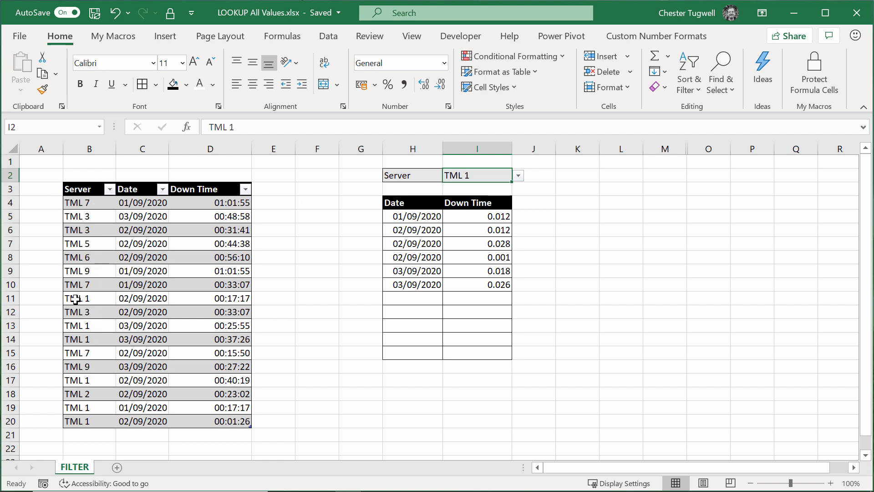
{"action": "mouse_move", "coordinate": [91, 295]}
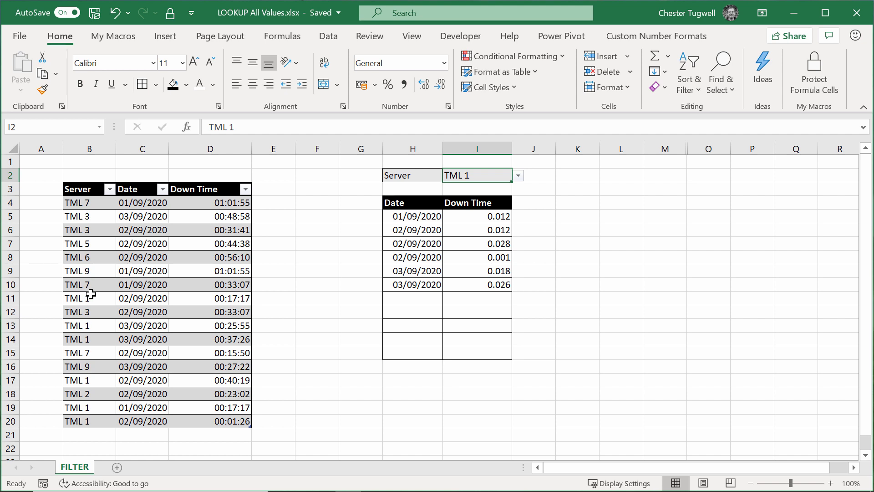
{"action": "mouse_move", "coordinate": [98, 319]}
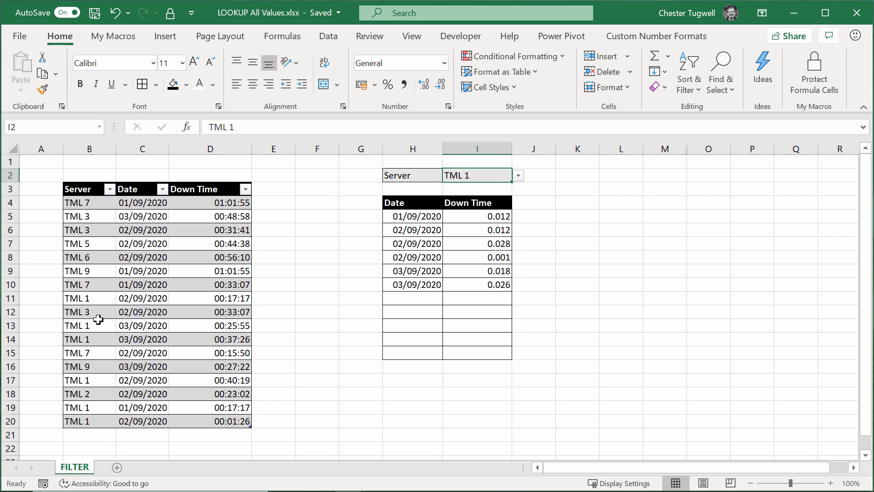
{"action": "mouse_move", "coordinate": [285, 399]}
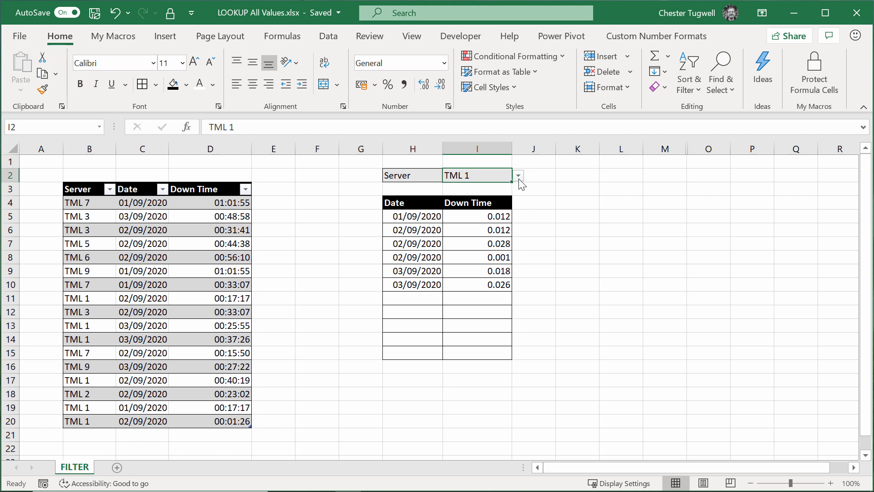
{"action": "left_click", "coordinate": [517, 175]}
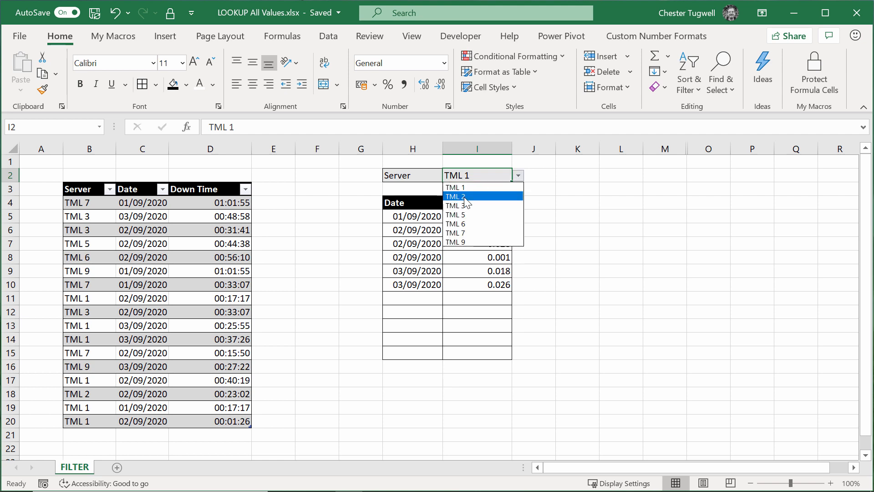
{"action": "left_click", "coordinate": [457, 196]}
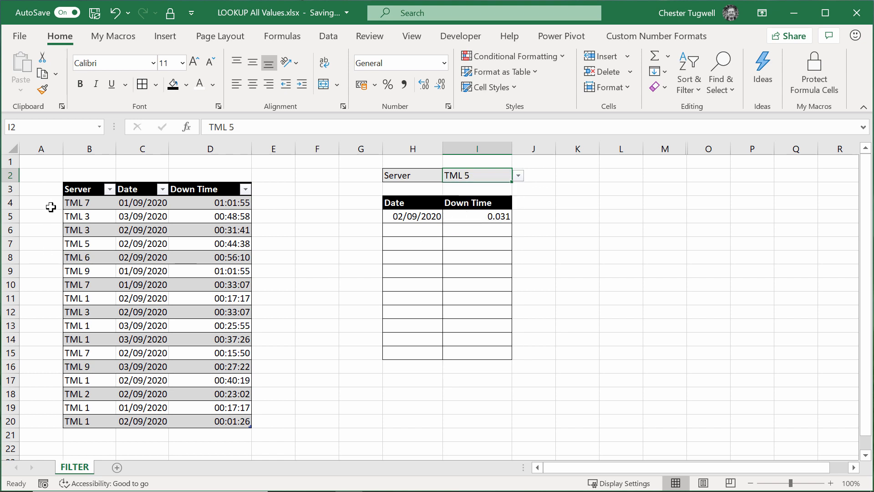
{"action": "mouse_move", "coordinate": [80, 186]}
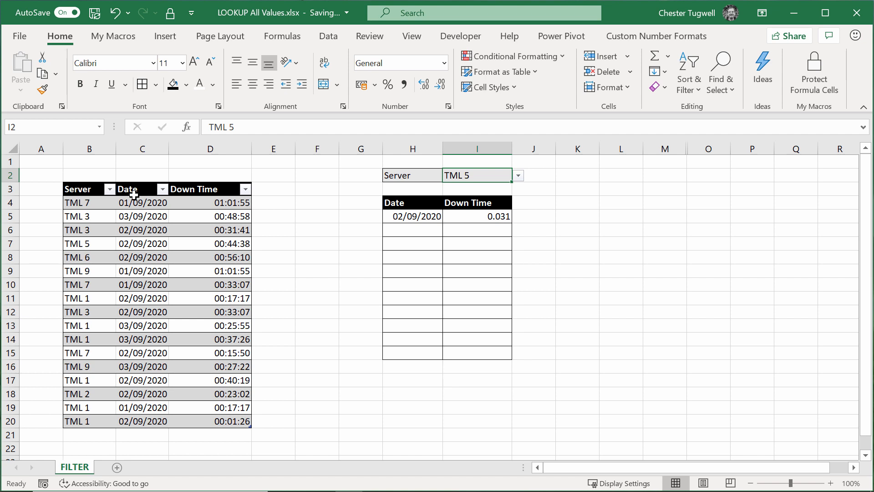
{"action": "mouse_move", "coordinate": [174, 209]}
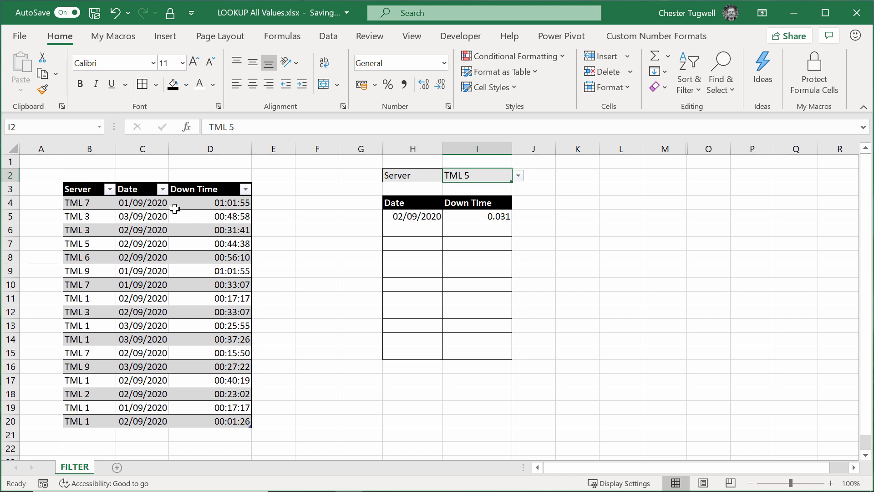
{"action": "mouse_move", "coordinate": [141, 188]}
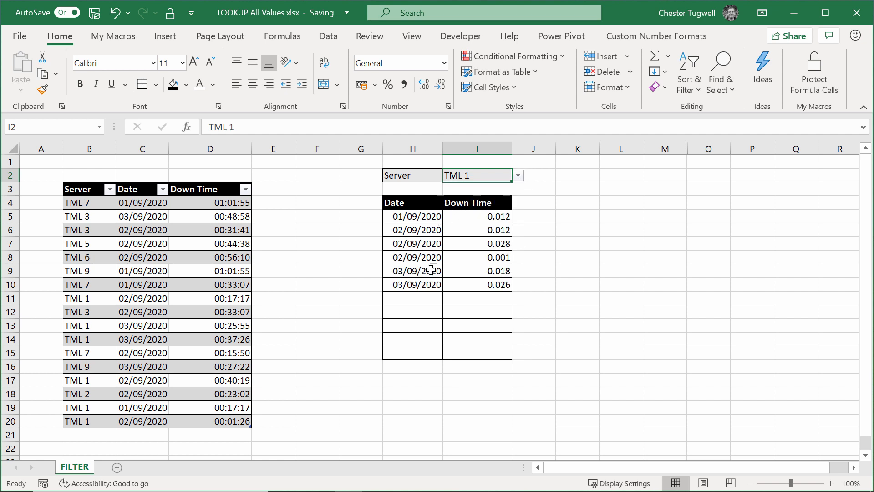
{"action": "mouse_move", "coordinate": [480, 215]}
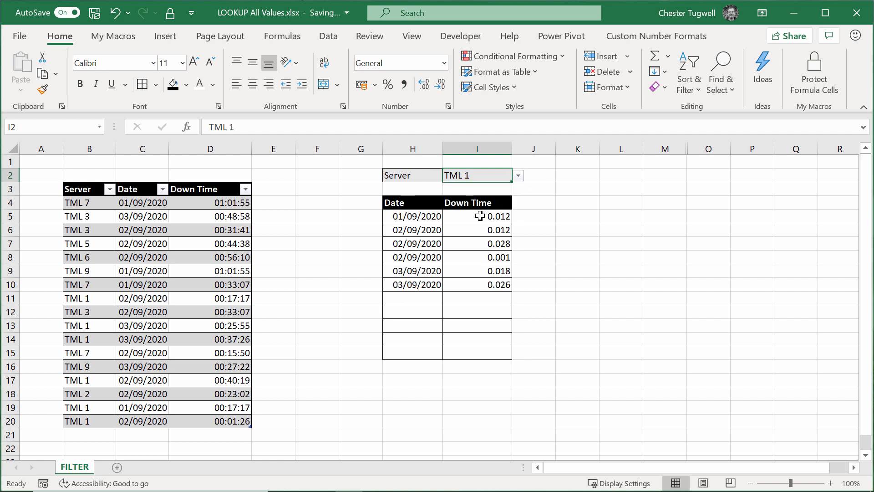
{"action": "mouse_move", "coordinate": [492, 174]}
{"action": "type", "text": "T"}
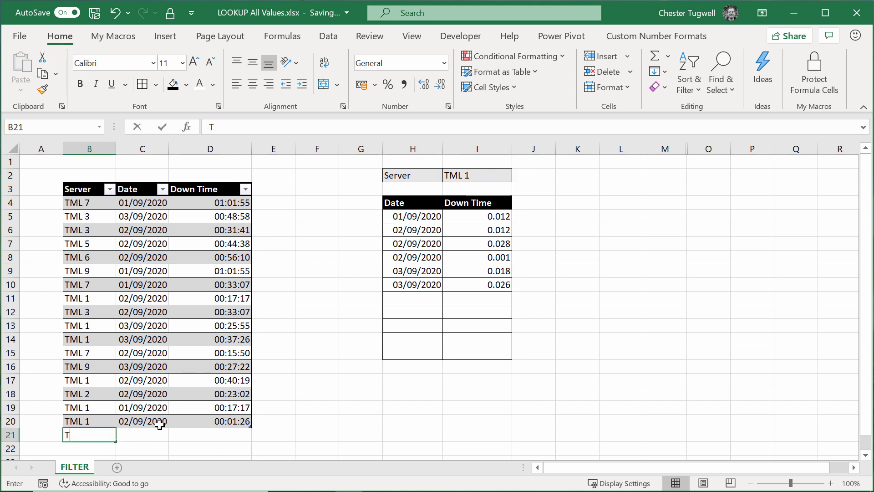
- Add a TML 8 table row dated 28/08/2020 with 00:00:30 downtime
{"action": "type", "text": "ML"}
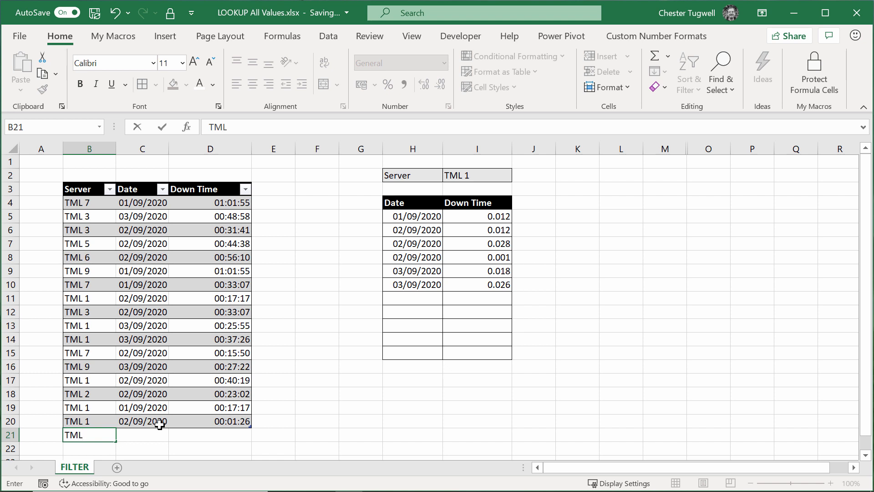
{"action": "key", "text": "Enter"}
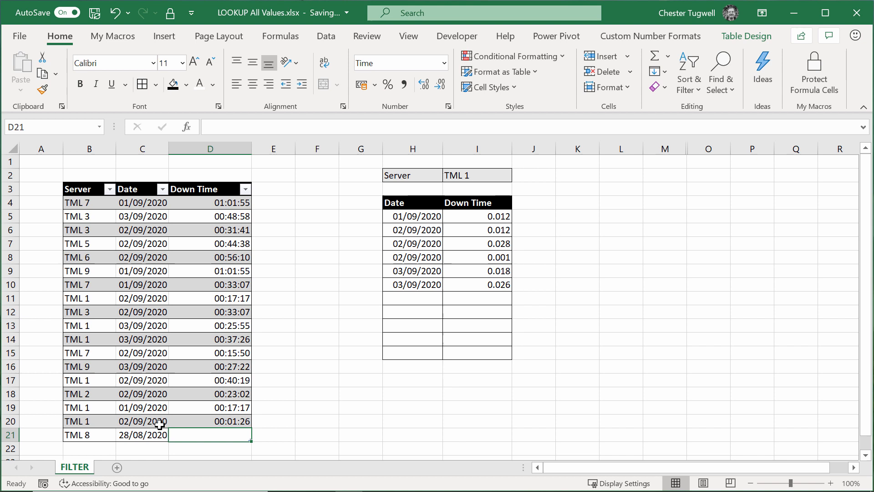
{"action": "type", "text": "00"}
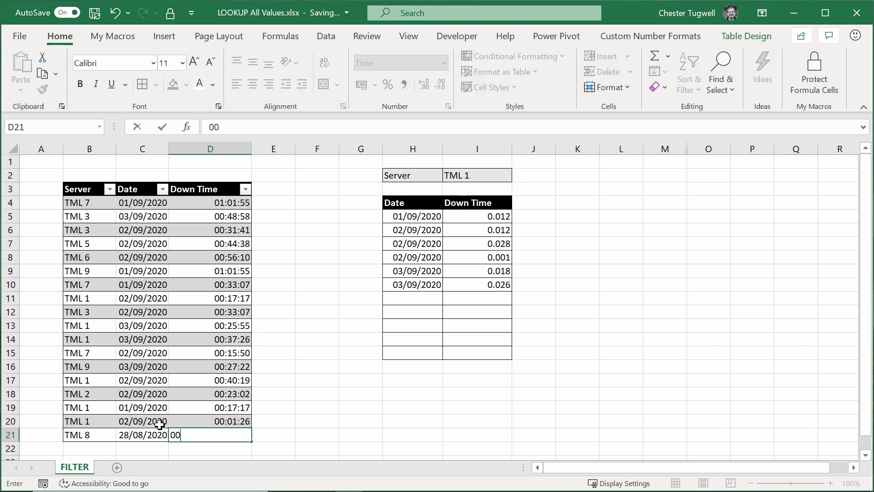
{"action": "type", "text": ":00:30"}
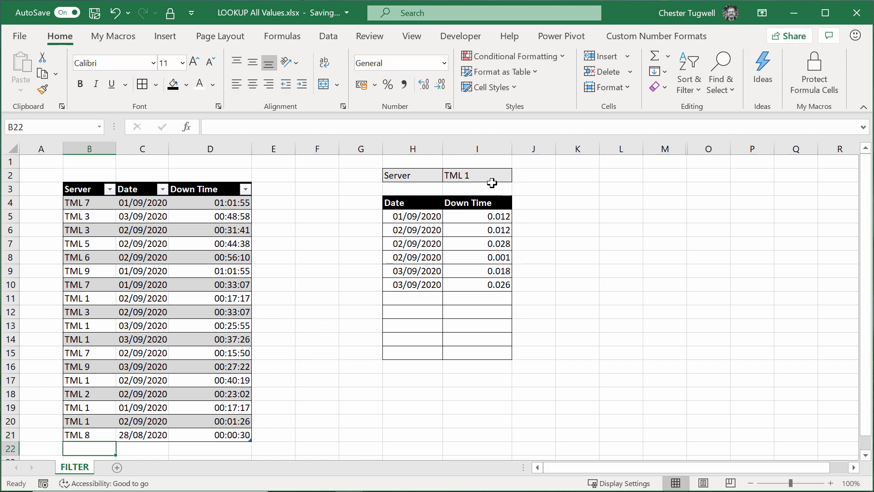
{"action": "left_click", "coordinate": [516, 174]}
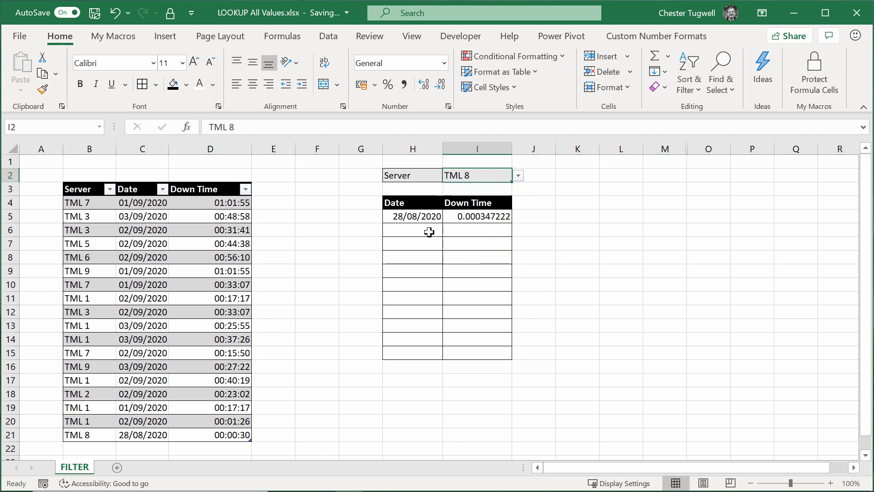
{"action": "mouse_move", "coordinate": [483, 216]}
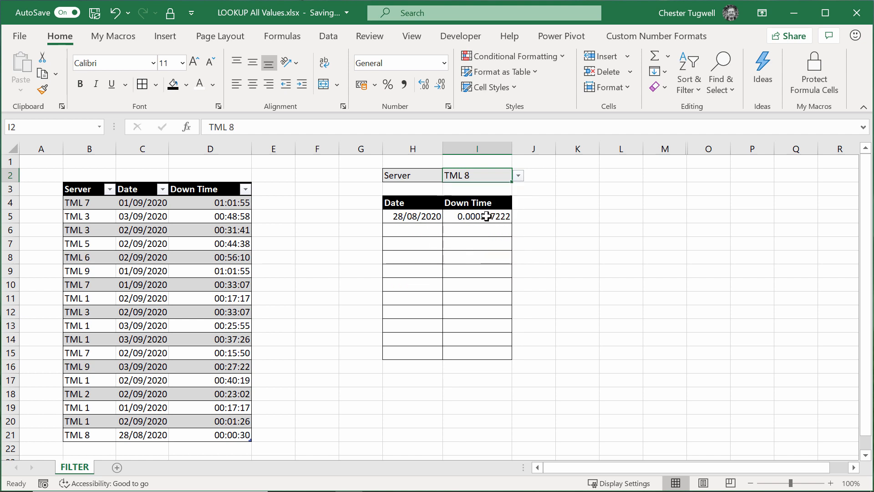
{"action": "left_click", "coordinate": [118, 467]}
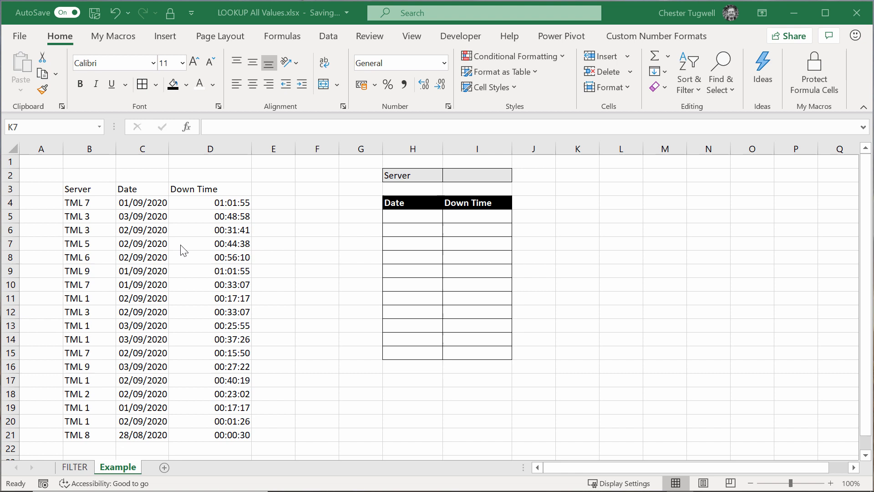
{"action": "left_click", "coordinate": [229, 243]}
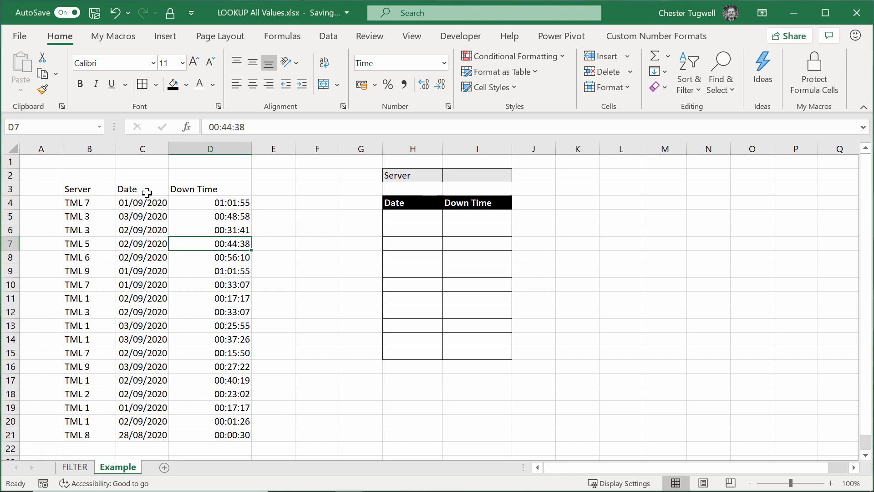
{"action": "mouse_move", "coordinate": [165, 36]}
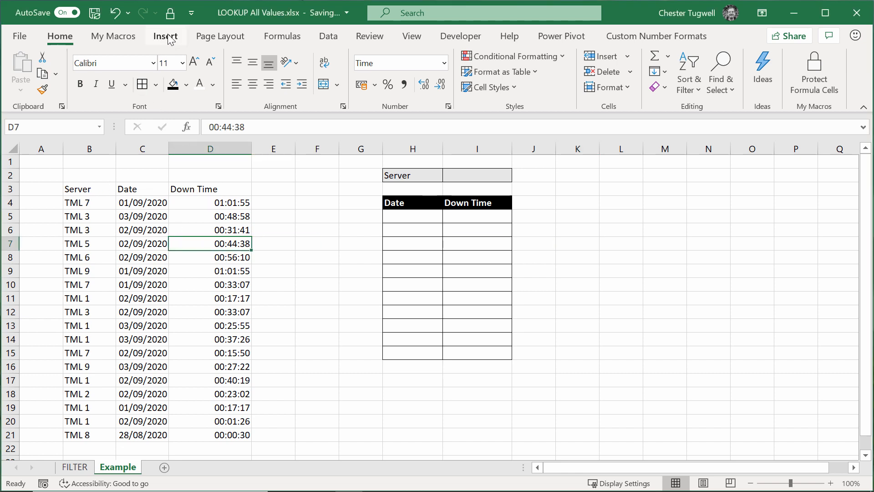
{"action": "left_click", "coordinate": [142, 243]}
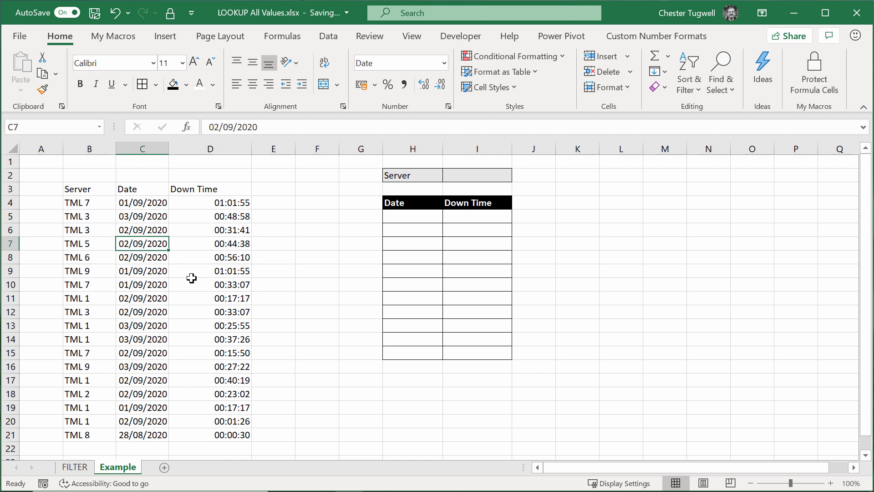
{"action": "left_click", "coordinate": [501, 71]}
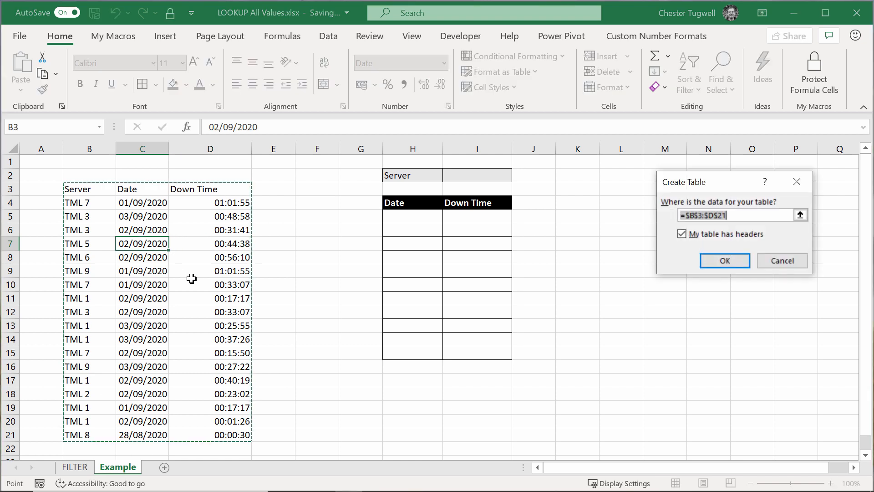
{"action": "left_click_drag", "start_coordinate": [683, 181], "coordinate": [312, 172]}
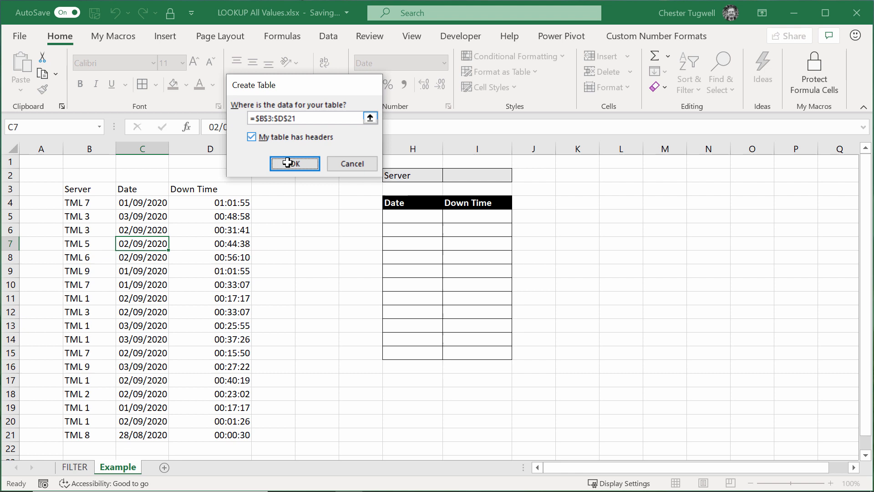
{"action": "left_click", "coordinate": [294, 164]}
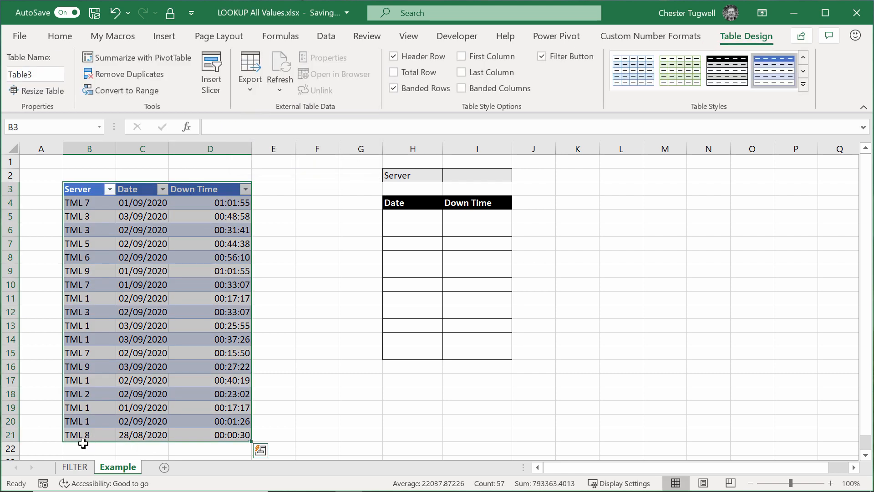
{"action": "scroll", "scroll_direction": "down", "scroll_amount": 3}
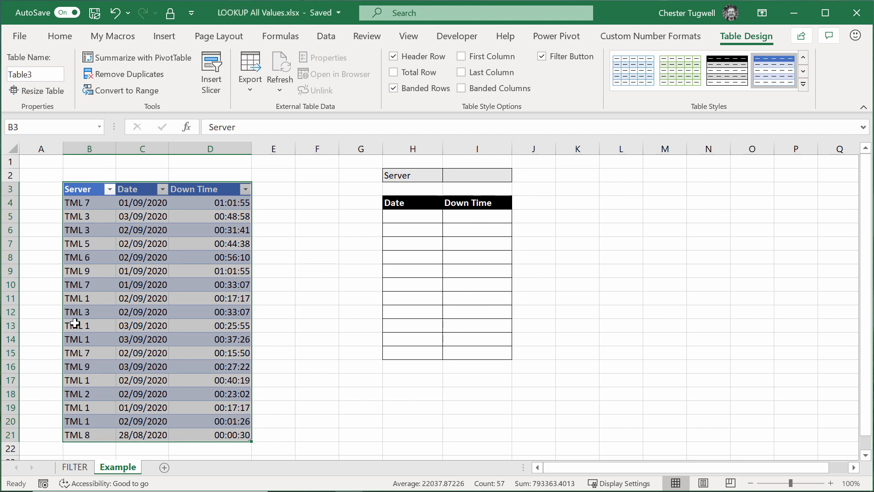
{"action": "left_click", "coordinate": [142, 284]}
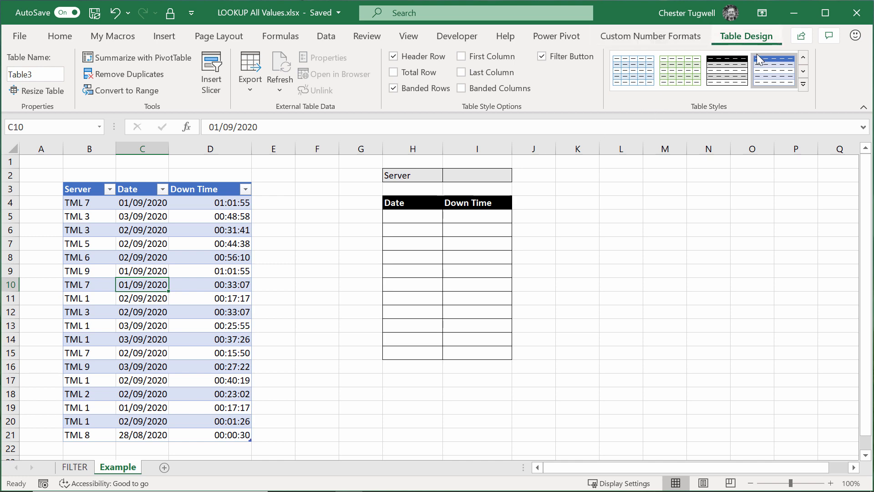
{"action": "left_click", "coordinate": [802, 87]}
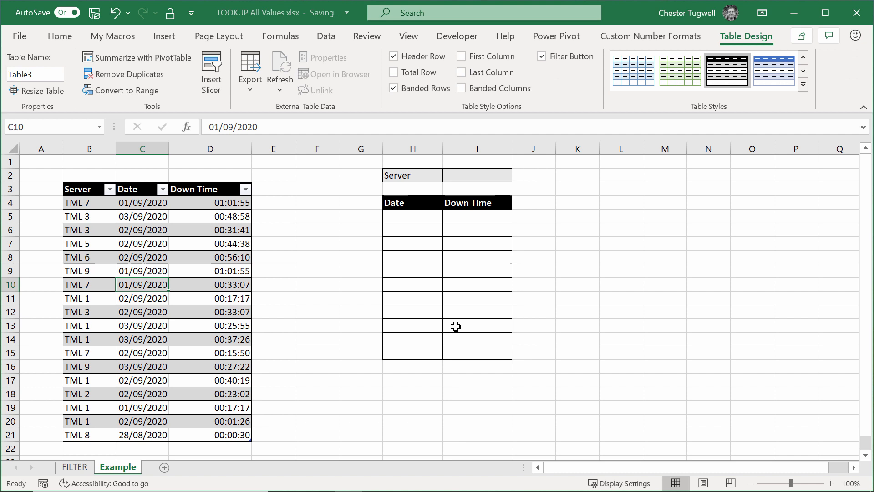
{"action": "left_click", "coordinate": [211, 243]}
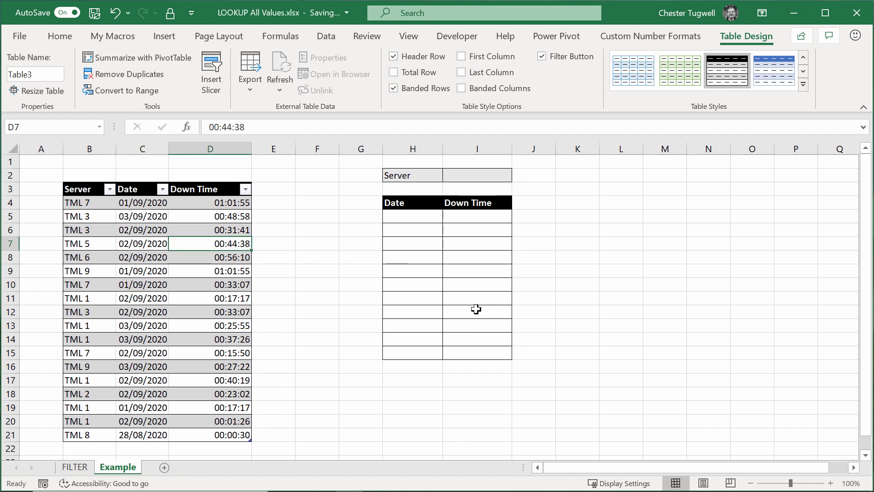
{"action": "mouse_move", "coordinate": [437, 328]}
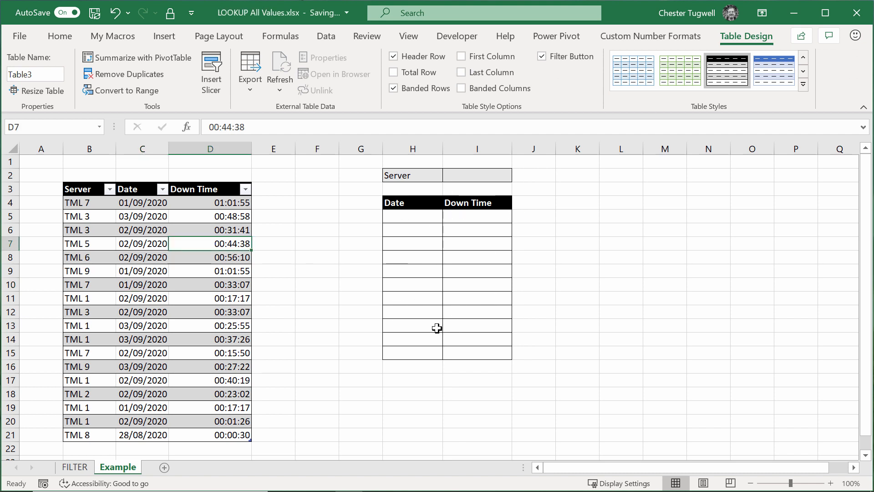
- Enter =UNIQUE(Table3[Server]) in N4 to list each server once
{"action": "left_click", "coordinate": [476, 174]}
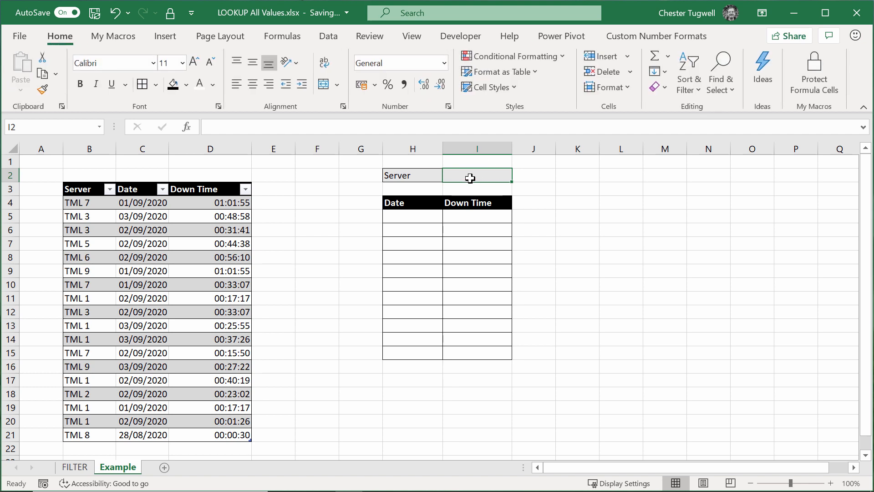
{"action": "mouse_move", "coordinate": [515, 174]}
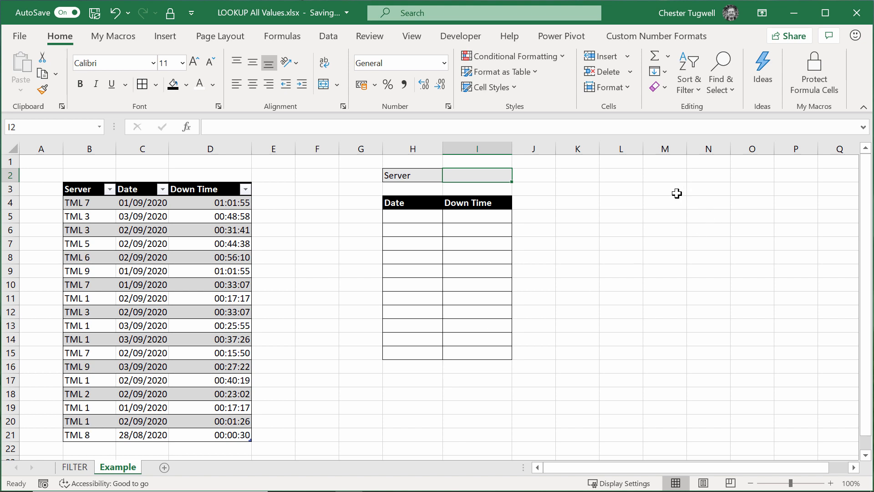
{"action": "left_click", "coordinate": [708, 175]}
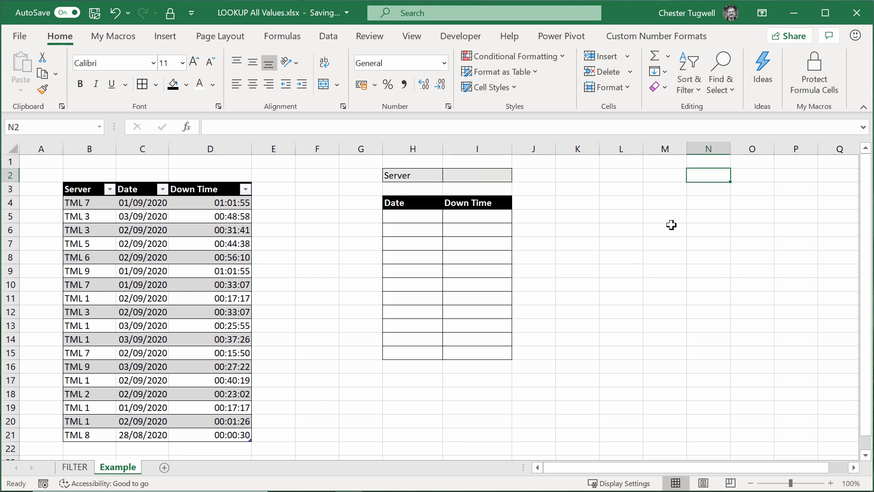
{"action": "mouse_move", "coordinate": [77, 244]}
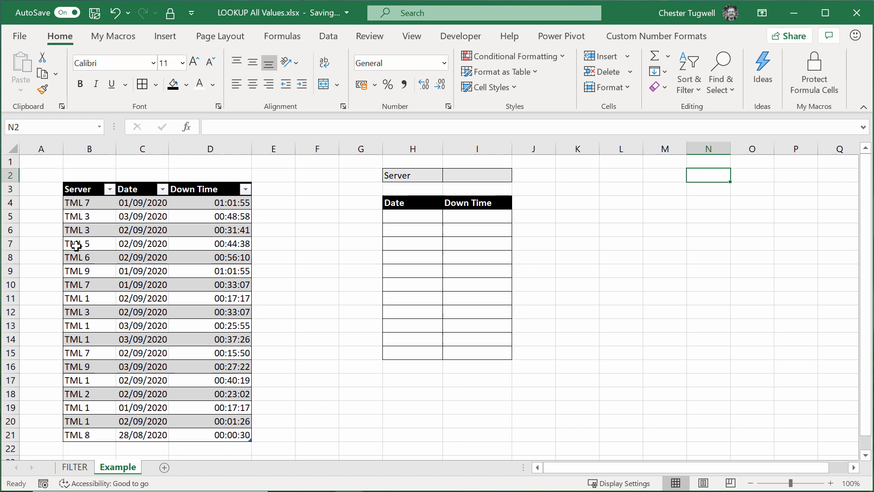
{"action": "mouse_move", "coordinate": [709, 226]}
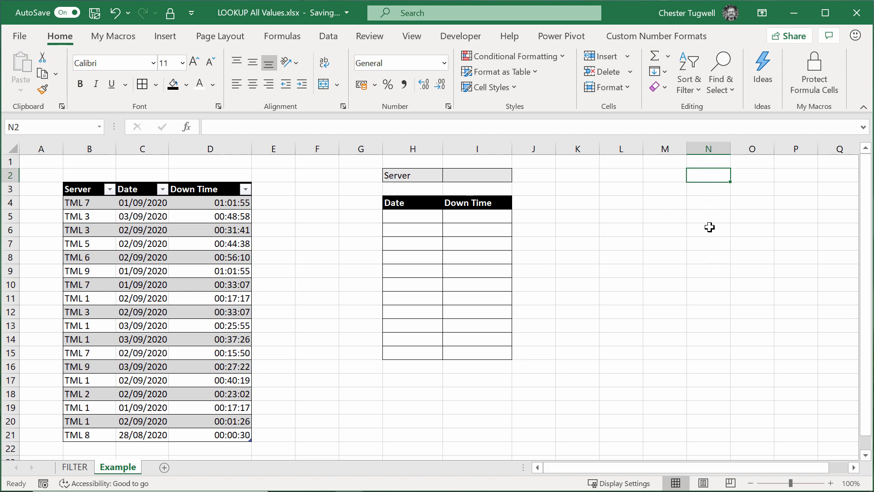
{"action": "left_click", "coordinate": [708, 202]}
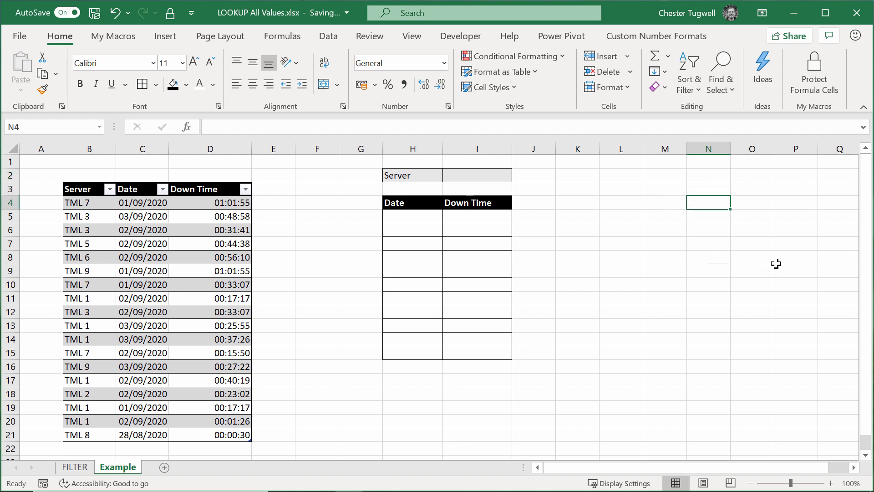
{"action": "type", "text": "="}
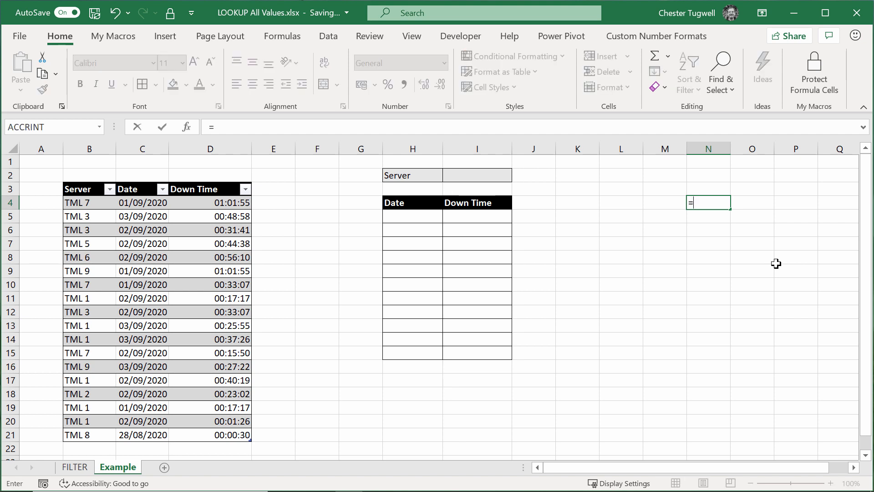
{"action": "type", "text": "un"}
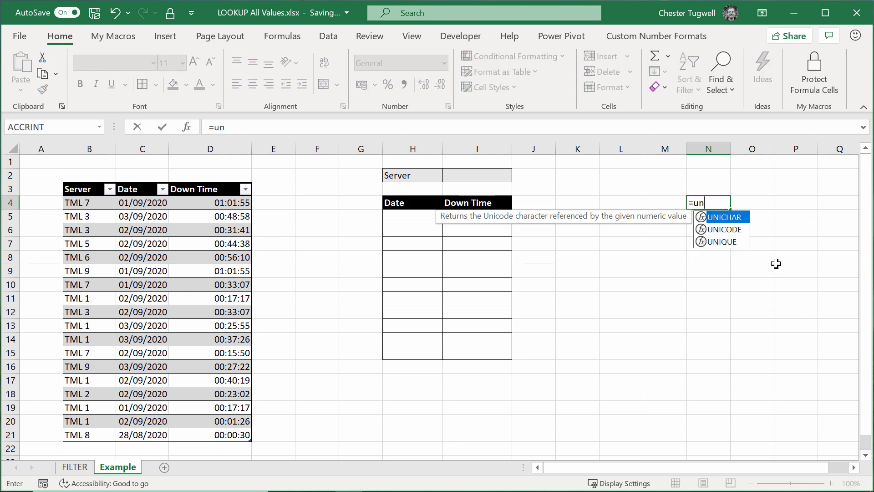
{"action": "mouse_move", "coordinate": [723, 247]}
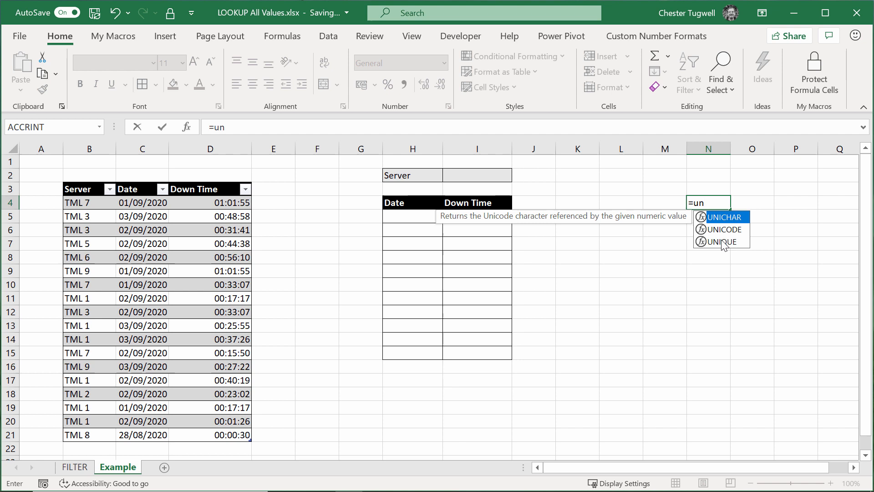
{"action": "mouse_move", "coordinate": [723, 247]}
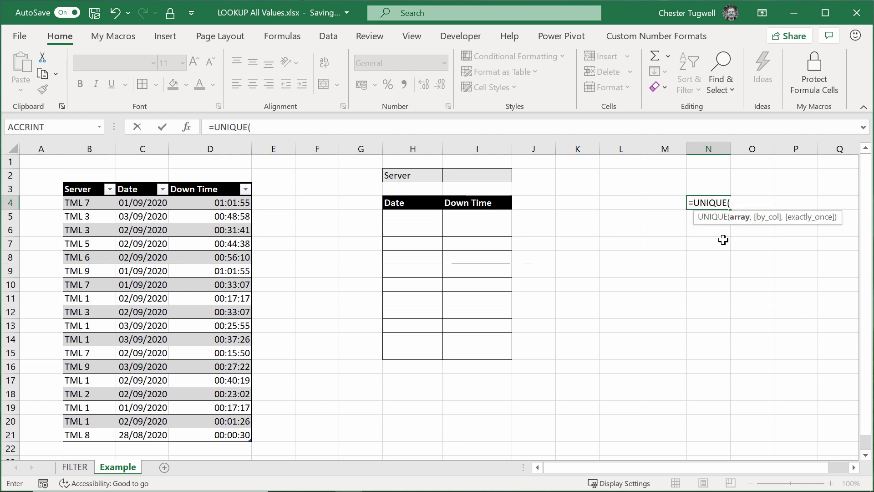
{"action": "mouse_move", "coordinate": [740, 223]}
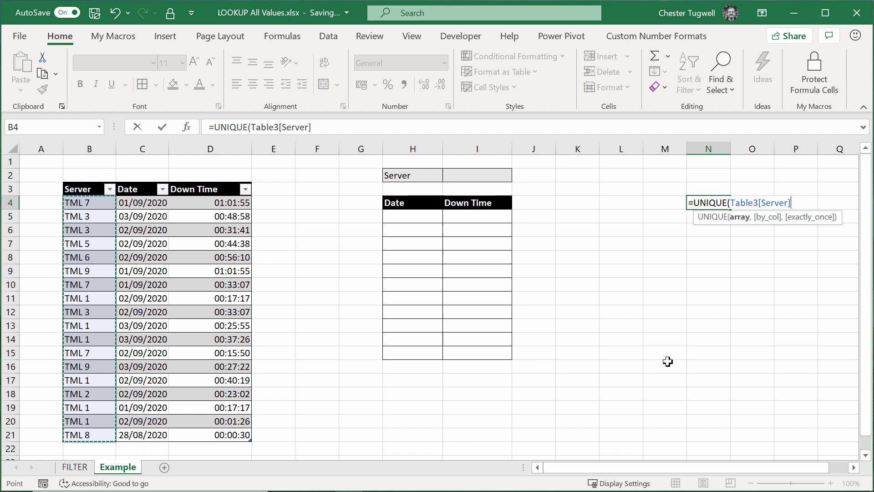
{"action": "type", "text": ")"}
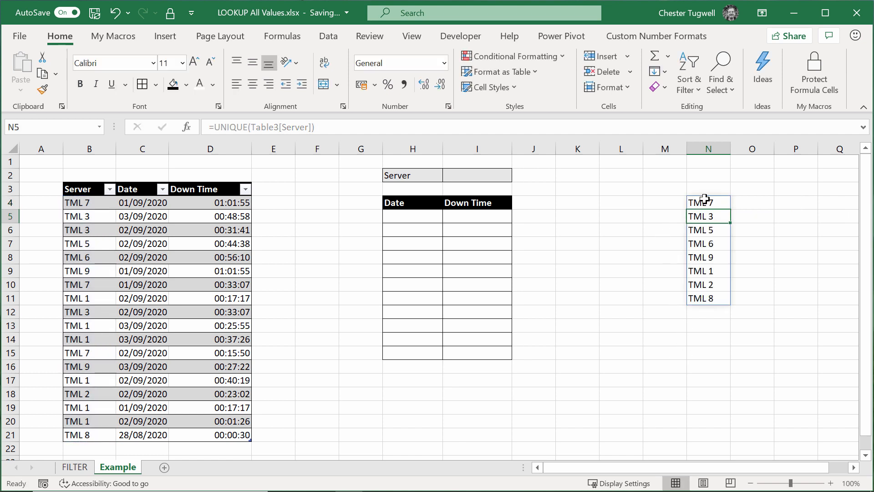
- Wrap the N4 formula in SORT so servers run TML 1 to TML 9
{"action": "double_click", "coordinate": [707, 202]}
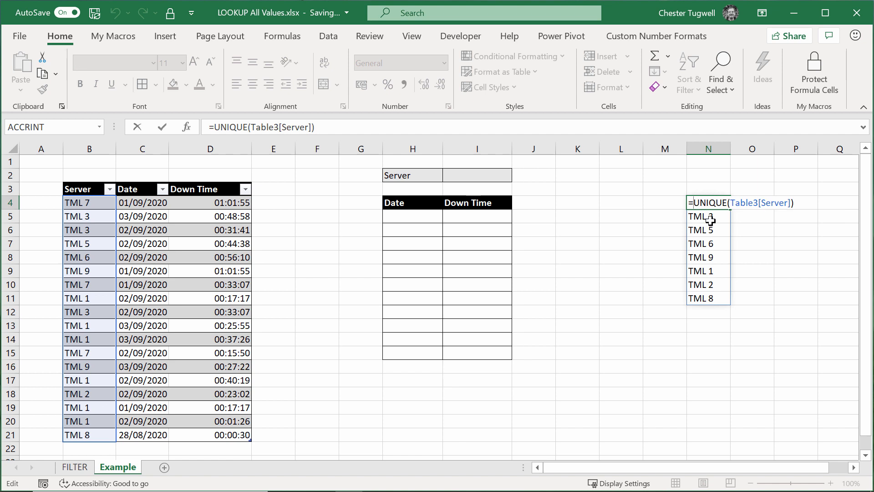
{"action": "type", "text": "SORT("}
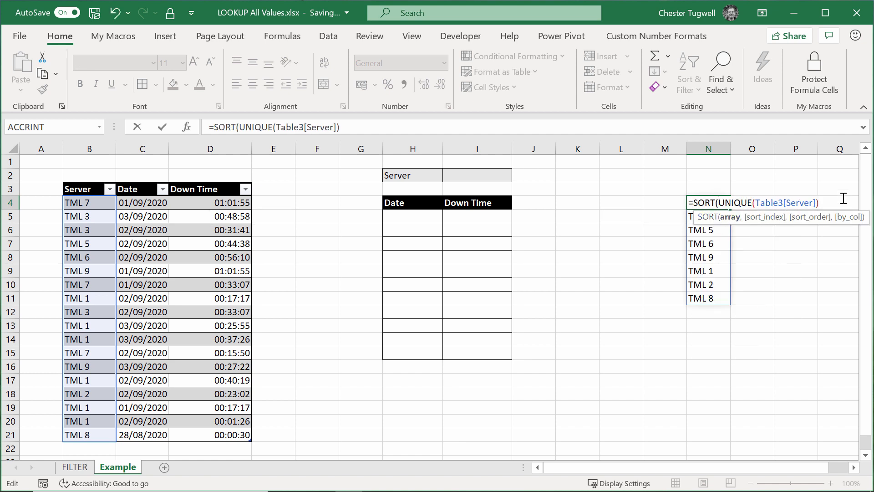
{"action": "key", "text": "Return"}
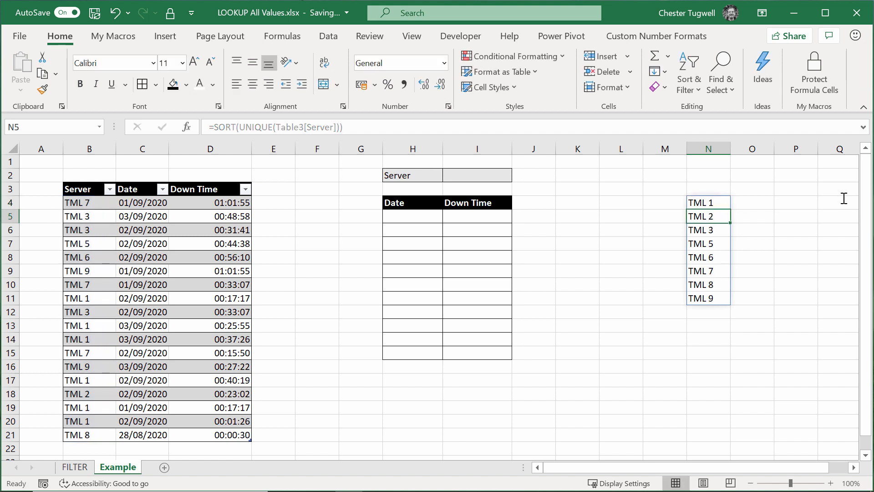
{"action": "mouse_move", "coordinate": [720, 291]}
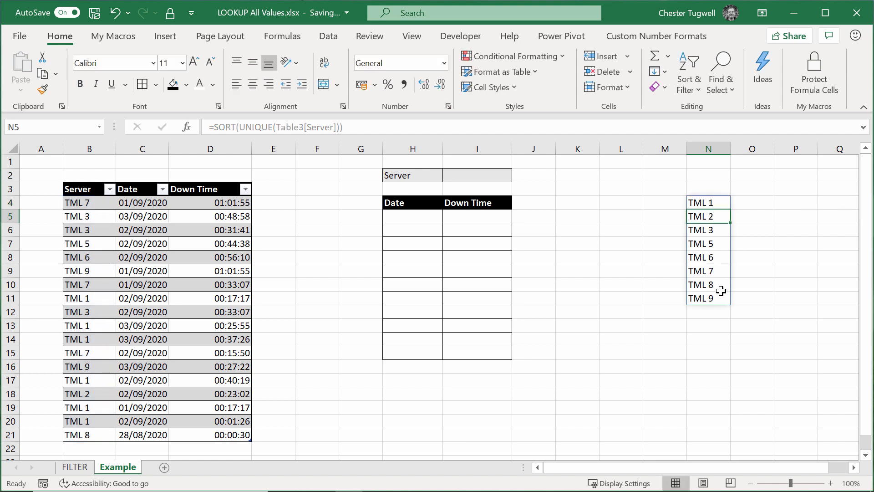
{"action": "left_click", "coordinate": [476, 175]}
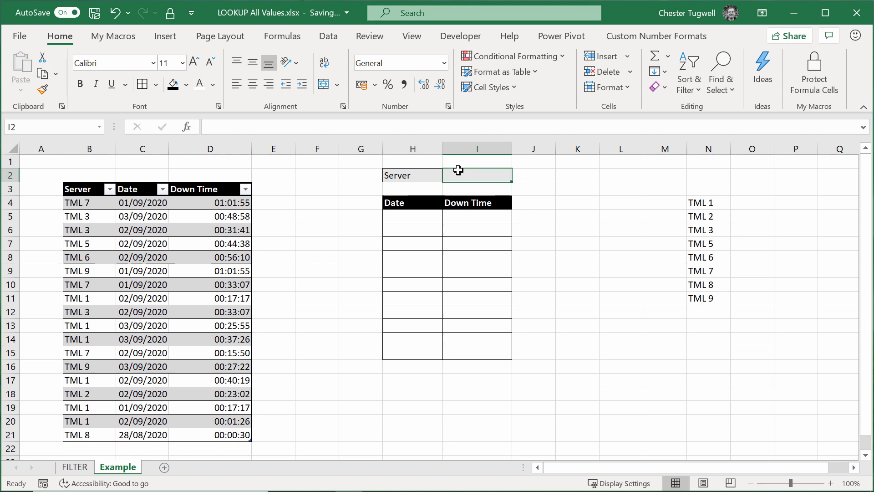
{"action": "mouse_move", "coordinate": [475, 176]}
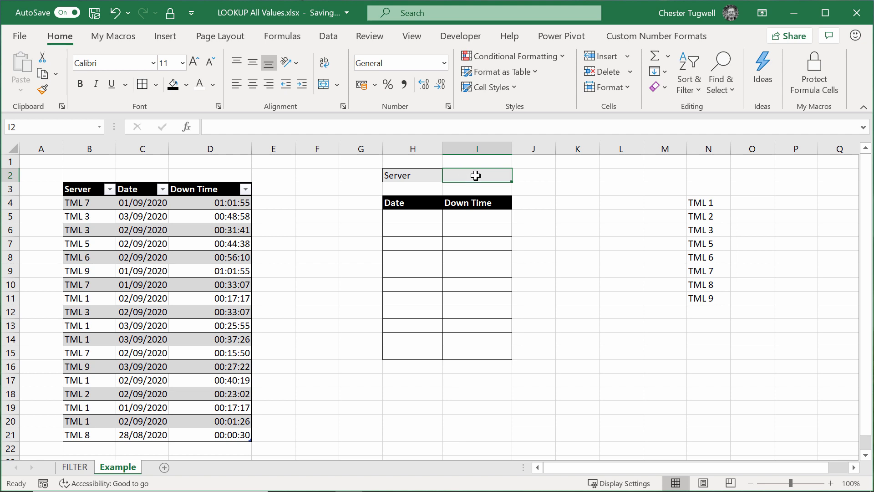
- Give I2 List data validation with source =$N$4#
{"action": "left_click", "coordinate": [327, 36]}
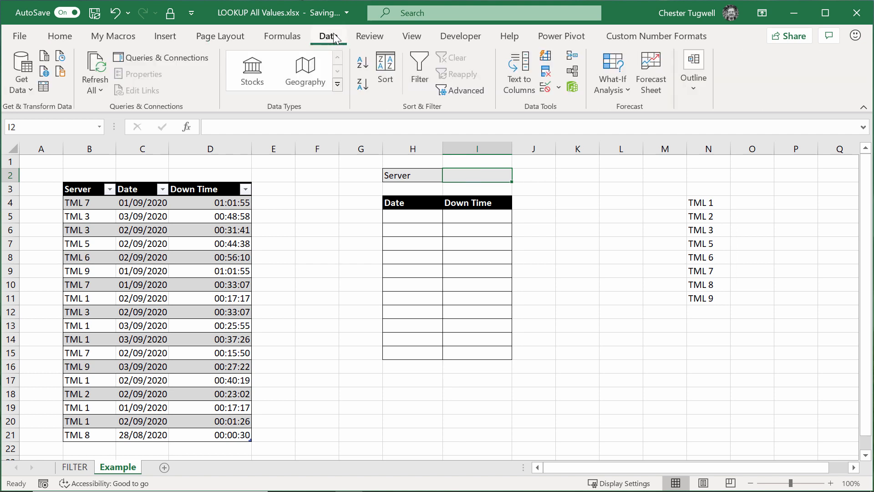
{"action": "left_click", "coordinate": [546, 88]}
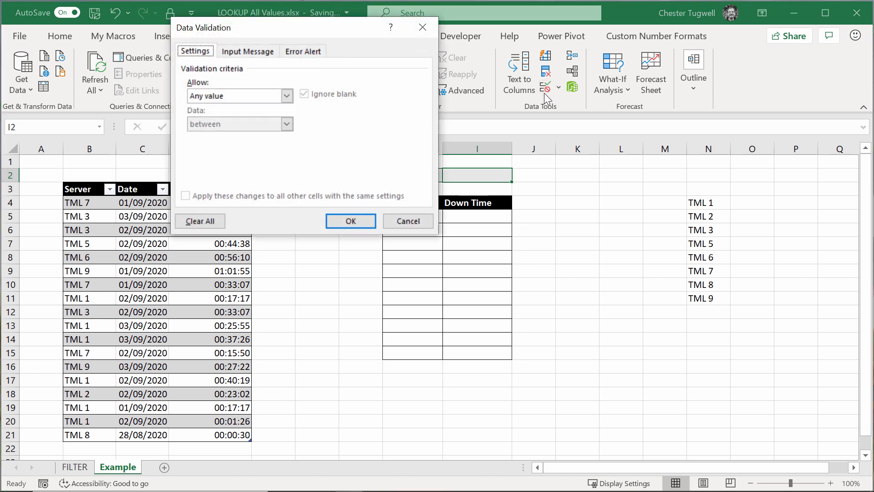
{"action": "left_click", "coordinate": [557, 235]}
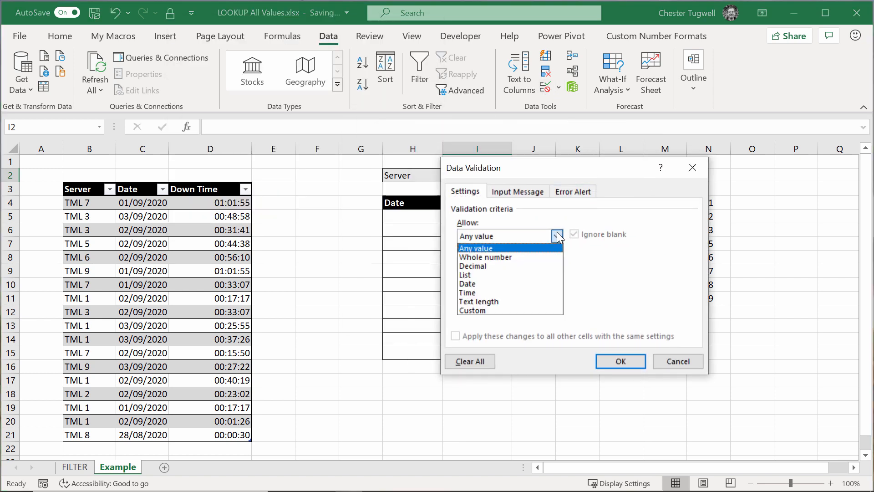
{"action": "left_click", "coordinate": [465, 275]}
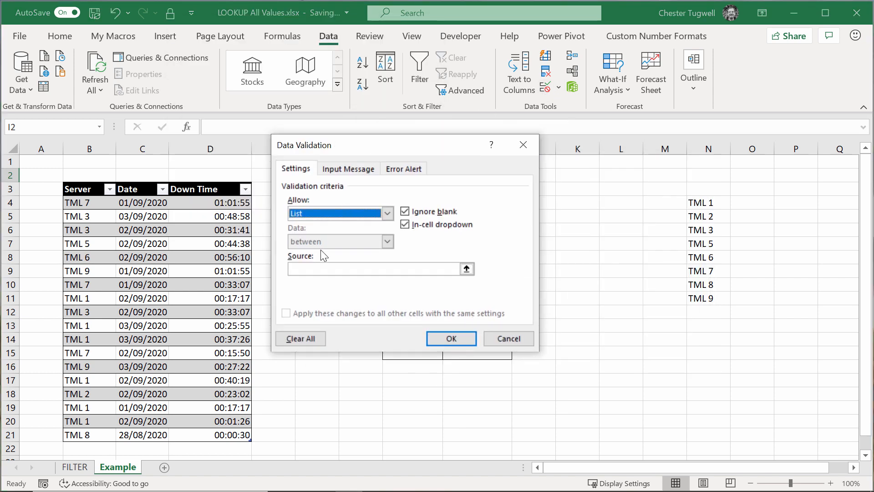
{"action": "left_click", "coordinate": [708, 202]}
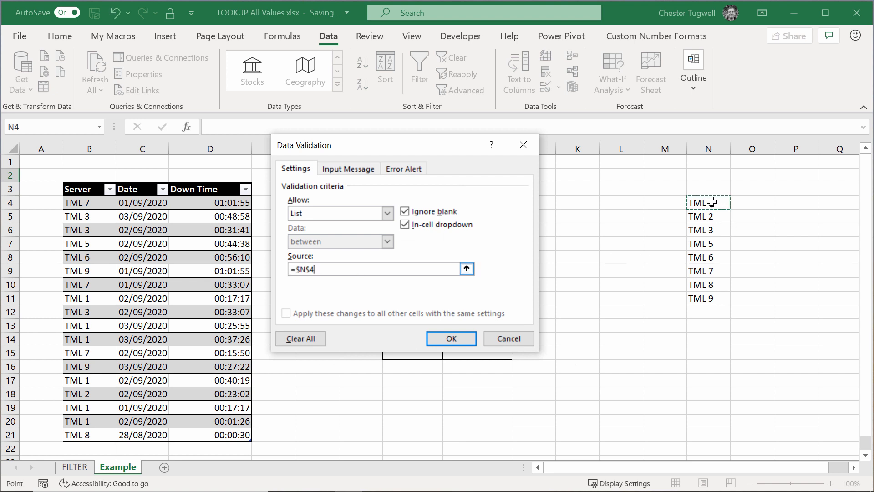
{"action": "type", "text": "#"}
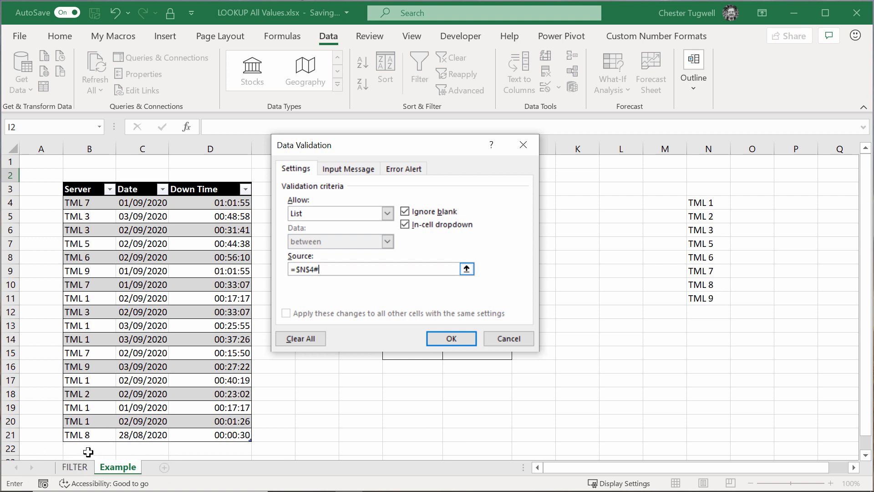
{"action": "mouse_move", "coordinate": [324, 270]}
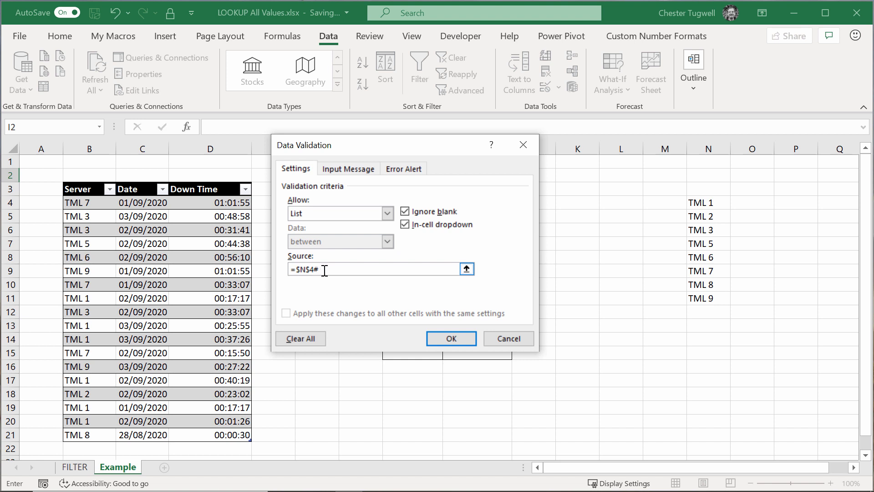
{"action": "mouse_move", "coordinate": [697, 321]}
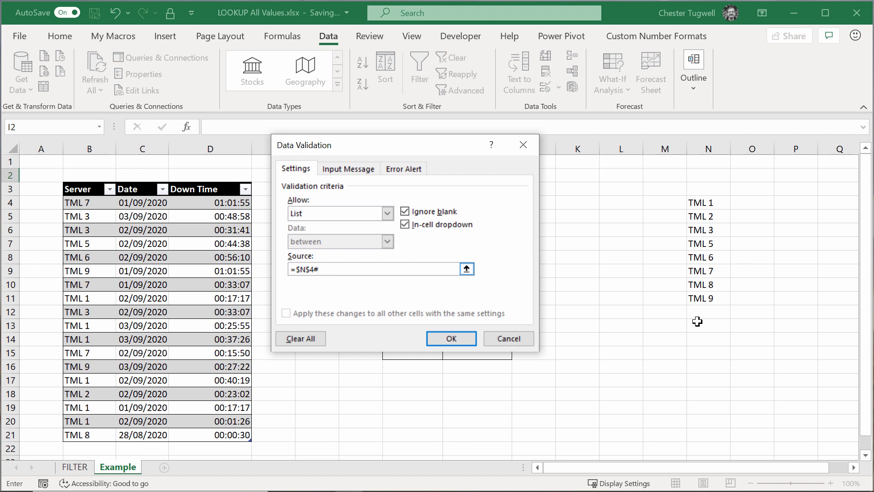
{"action": "mouse_move", "coordinate": [697, 284]}
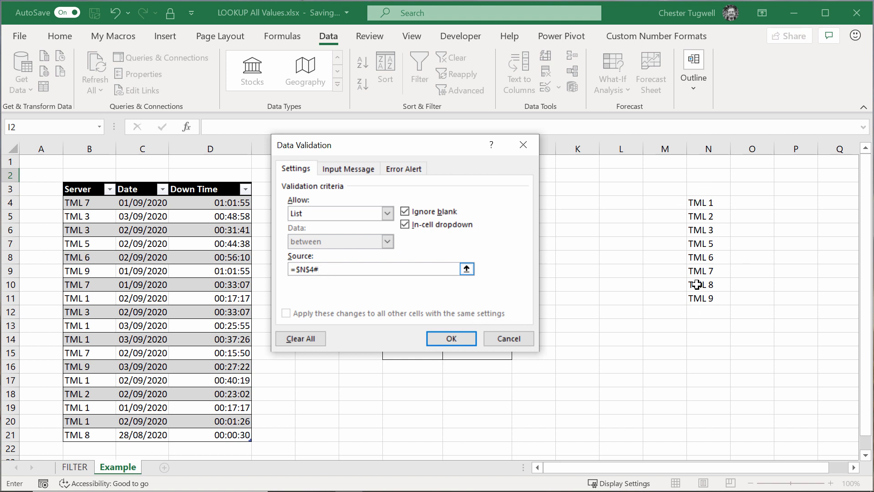
{"action": "left_click", "coordinate": [450, 338]}
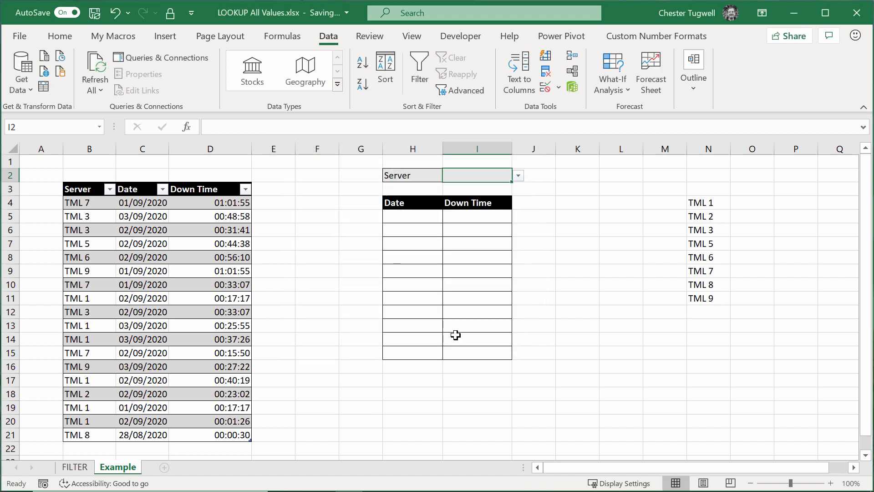
{"action": "mouse_move", "coordinate": [476, 206]}
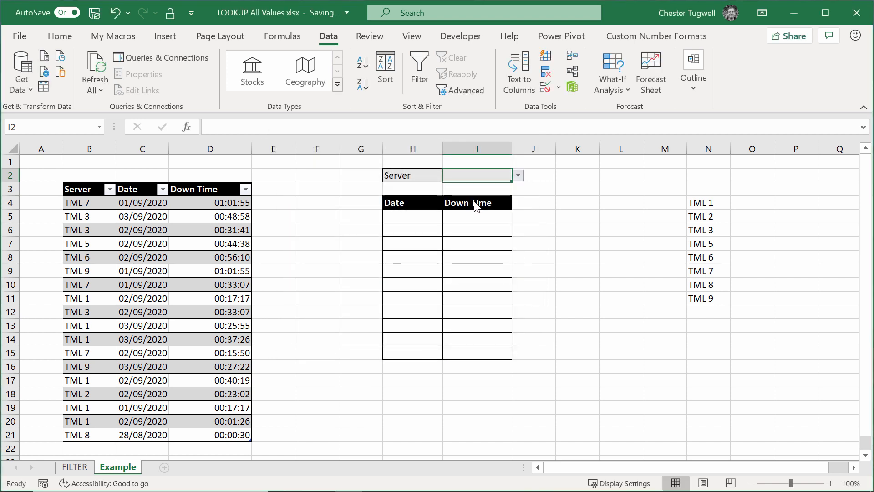
{"action": "left_click", "coordinate": [516, 174]}
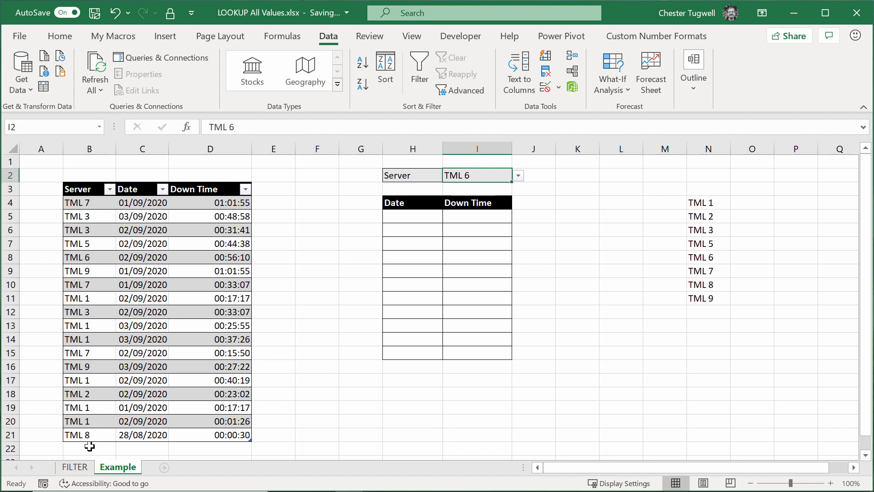
- Enter TML 4, 28/08/2020 and 00:01:45 in row 22 below the table
{"action": "type", "text": "TM"}
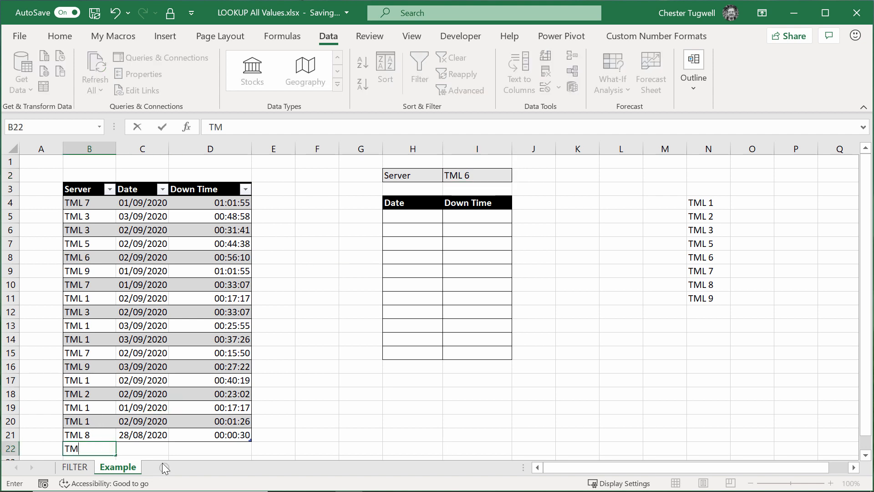
{"action": "type", "text": "L4"}
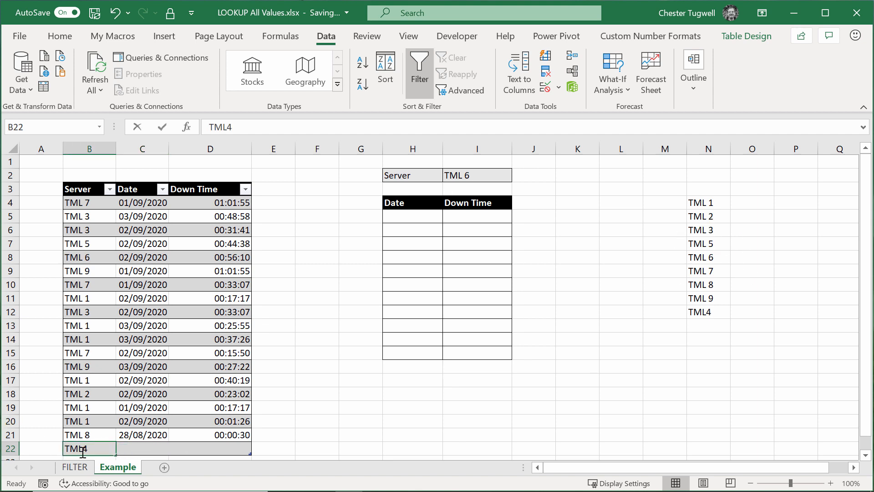
{"action": "key", "text": "Return"}
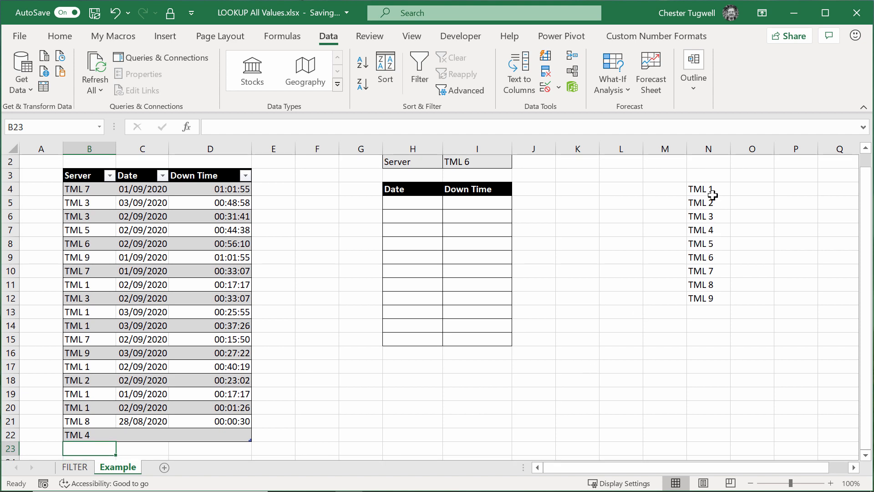
{"action": "scroll", "scroll_direction": "up", "scroll_amount": 3}
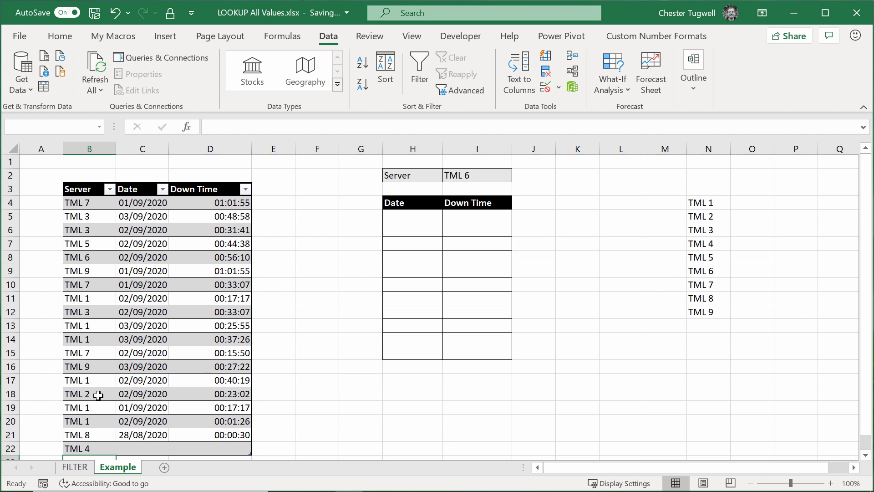
{"action": "left_click", "coordinate": [142, 448]}
{"action": "type", "text": "28/08/202"}
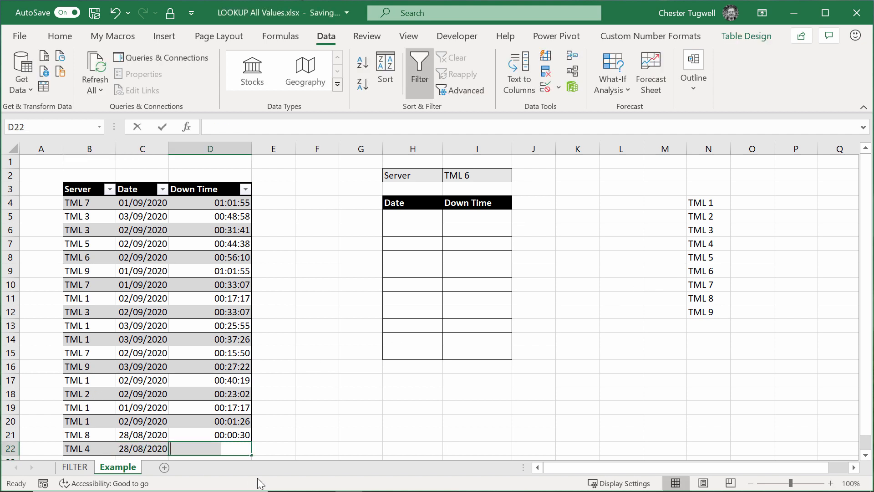
{"action": "type", "text": "00:"}
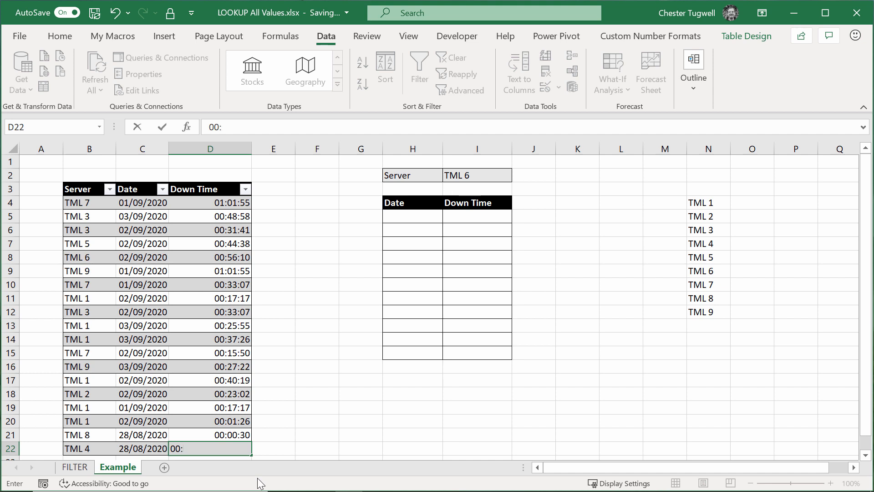
{"action": "type", "text": "1:45"}
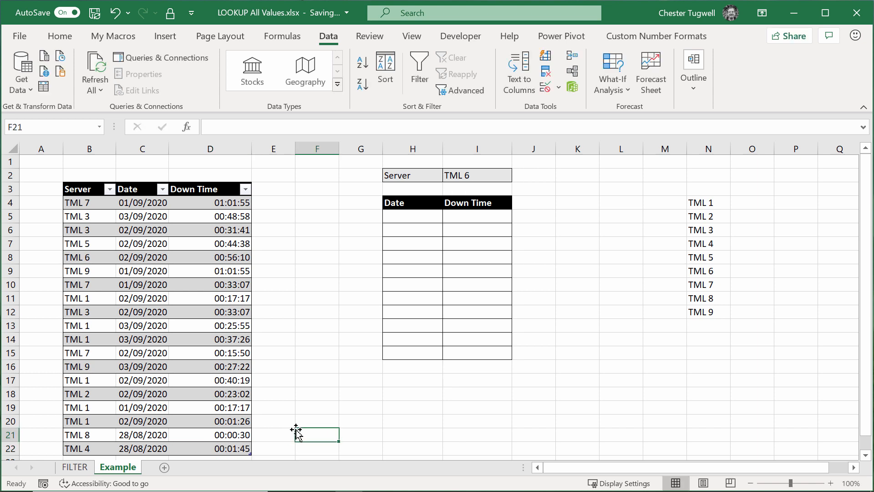
{"action": "mouse_move", "coordinate": [420, 221]}
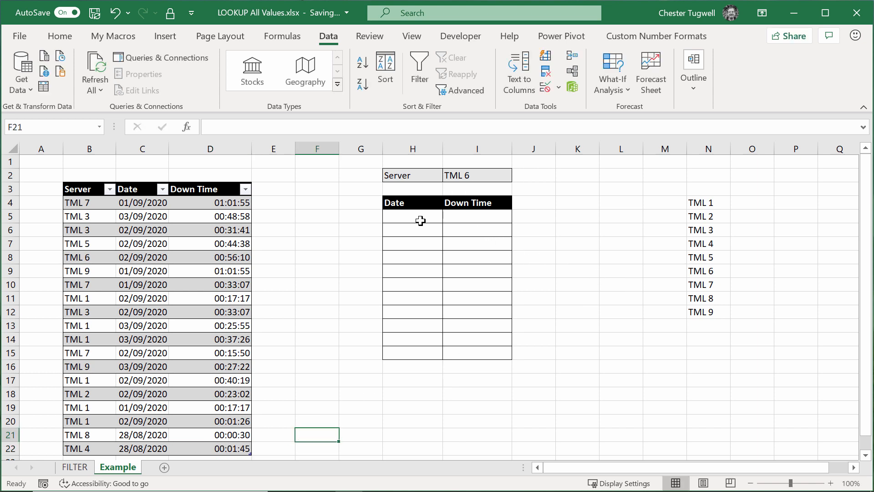
- Pick TML 1 from the I2 server dropdown
{"action": "left_click", "coordinate": [476, 175]}
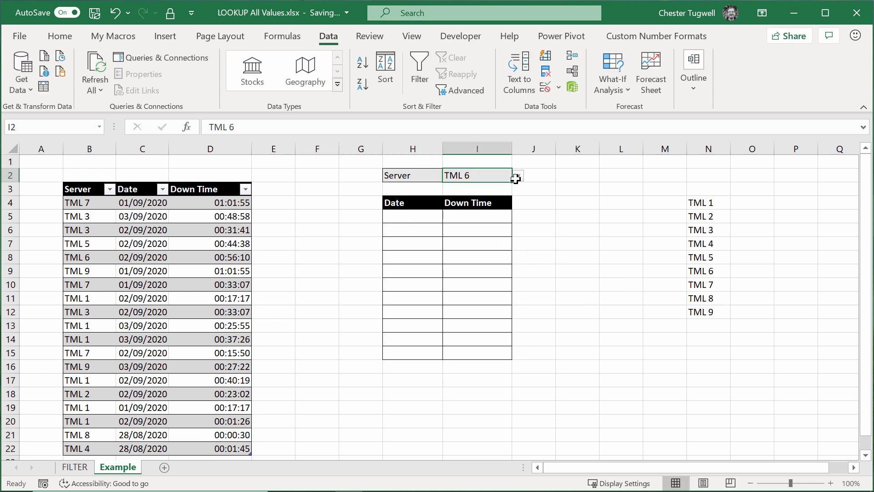
{"action": "left_click", "coordinate": [517, 175]}
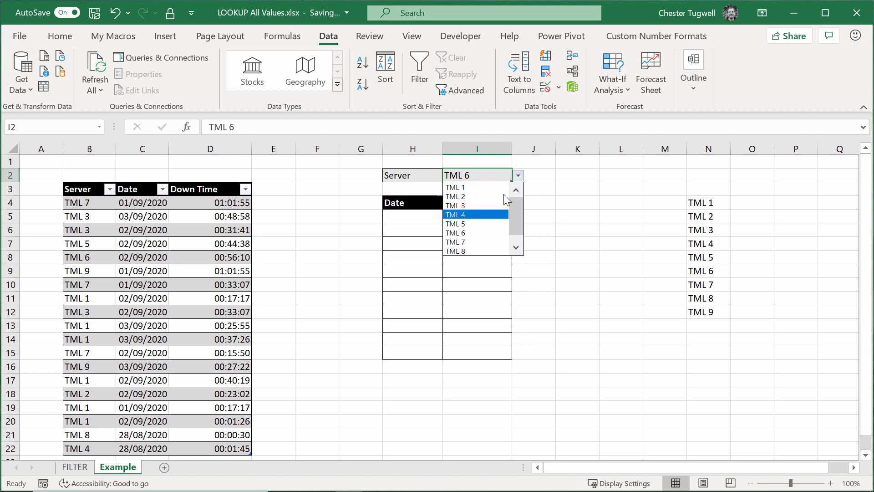
{"action": "left_click", "coordinate": [454, 187]}
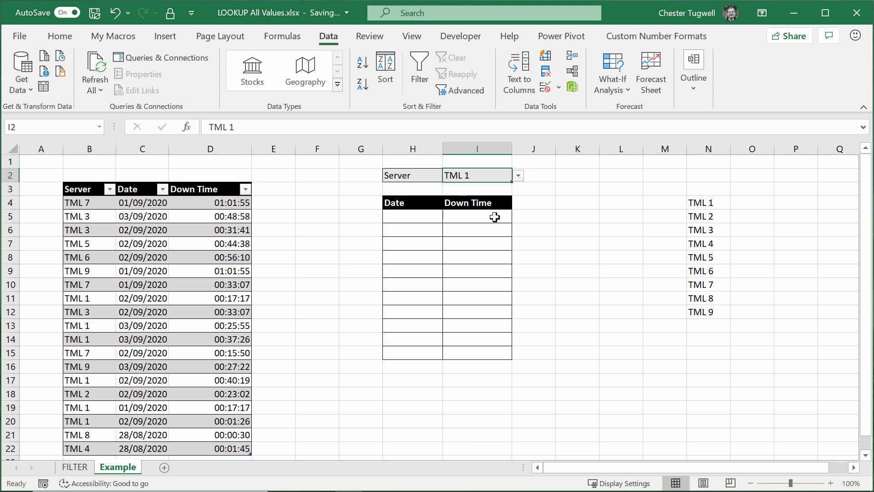
{"action": "left_click", "coordinate": [412, 215]}
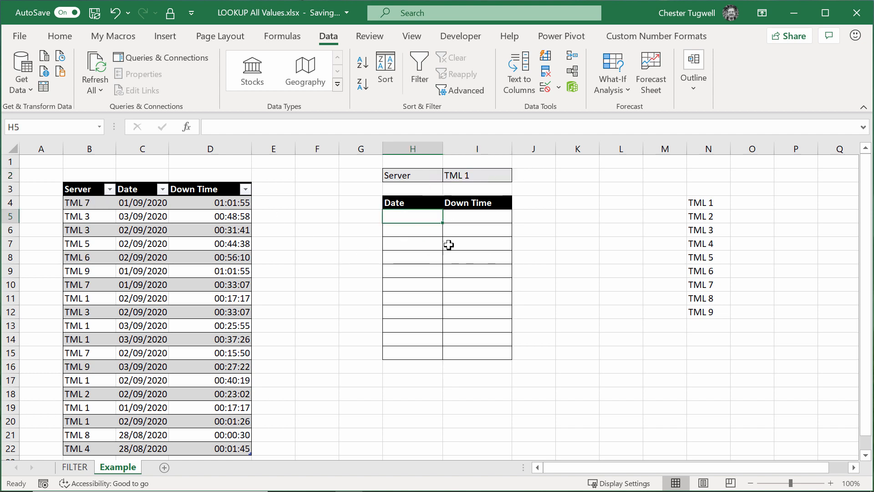
{"action": "mouse_move", "coordinate": [495, 265]}
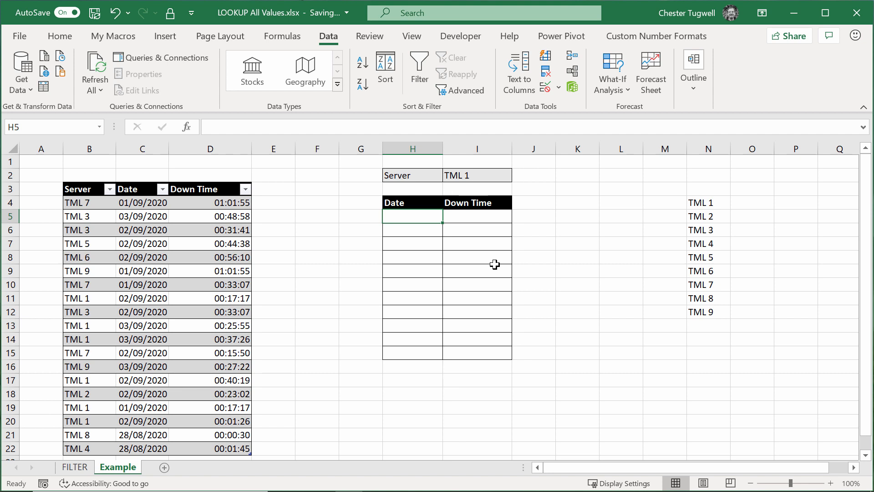
- In H5, build =FILTER(Table3[[Date]:[Down Time]],Table3[Server]=I2)
{"action": "type", "text": "="}
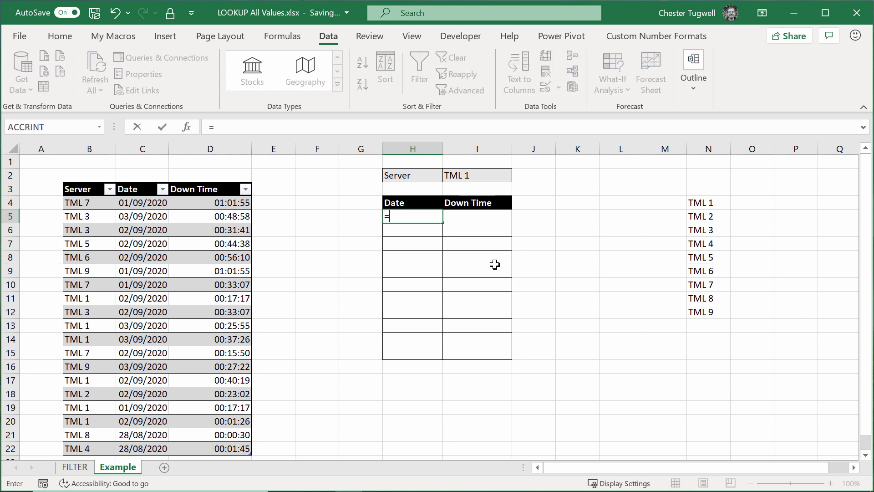
{"action": "type", "text": "filter("}
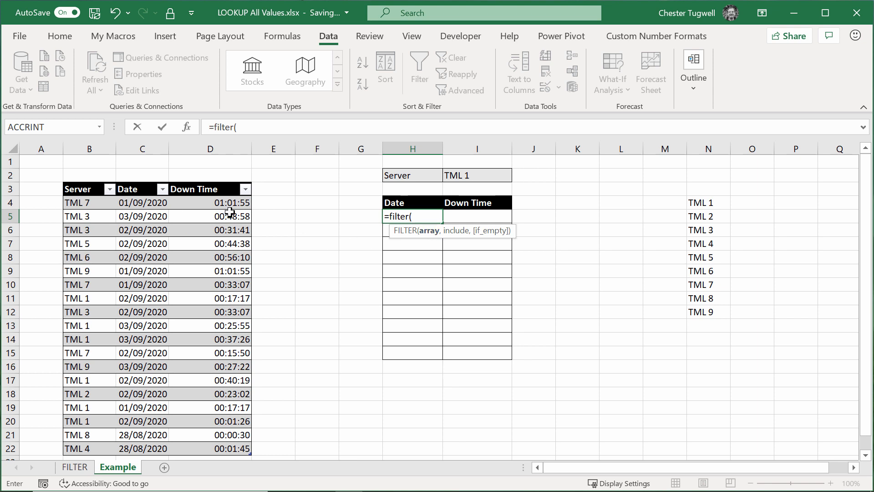
{"action": "mouse_move", "coordinate": [373, 216]}
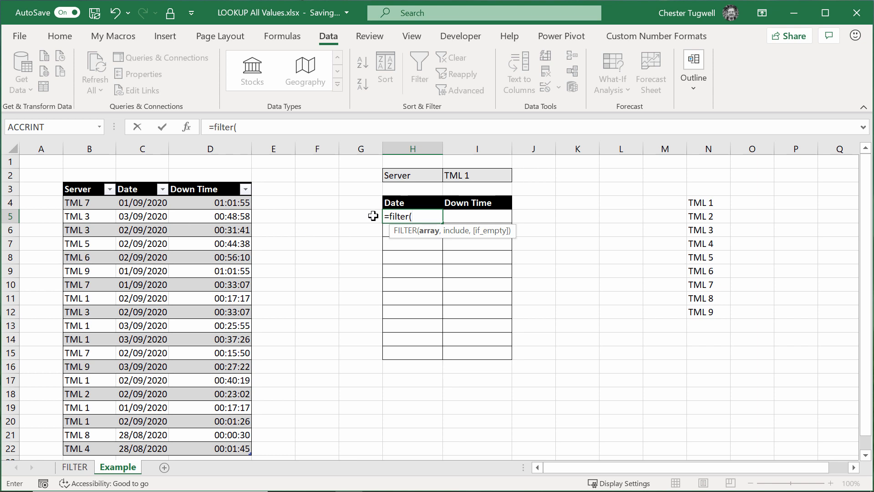
{"action": "mouse_move", "coordinate": [422, 317]}
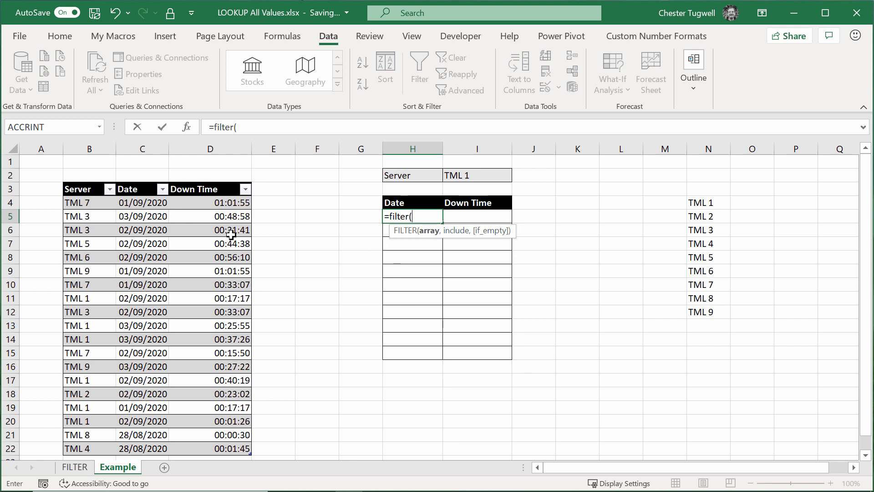
{"action": "mouse_move", "coordinate": [137, 203]}
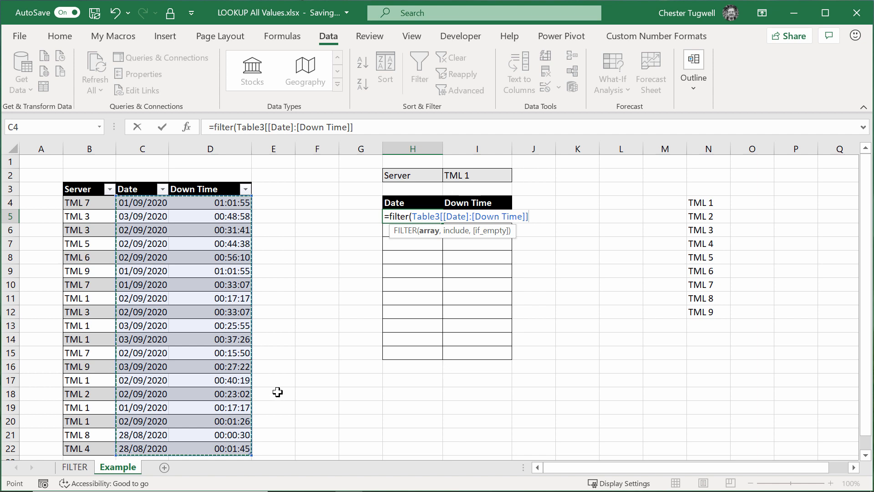
{"action": "type", "text": ","}
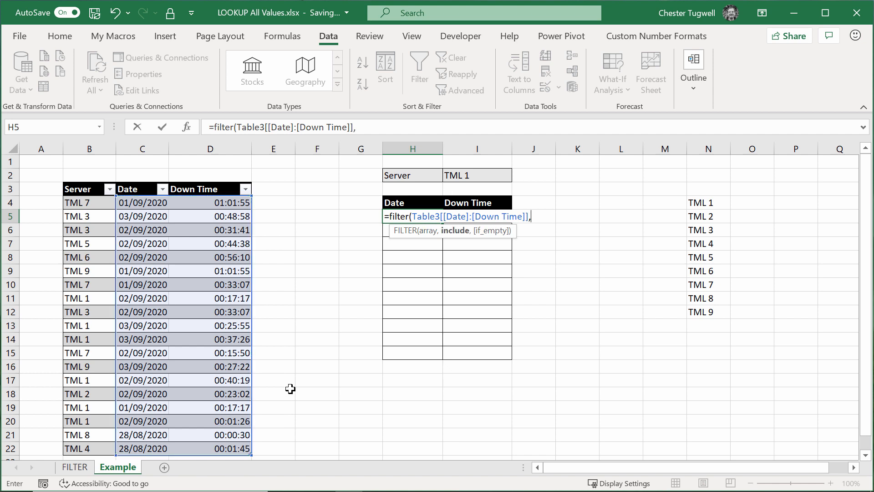
{"action": "mouse_move", "coordinate": [462, 240]}
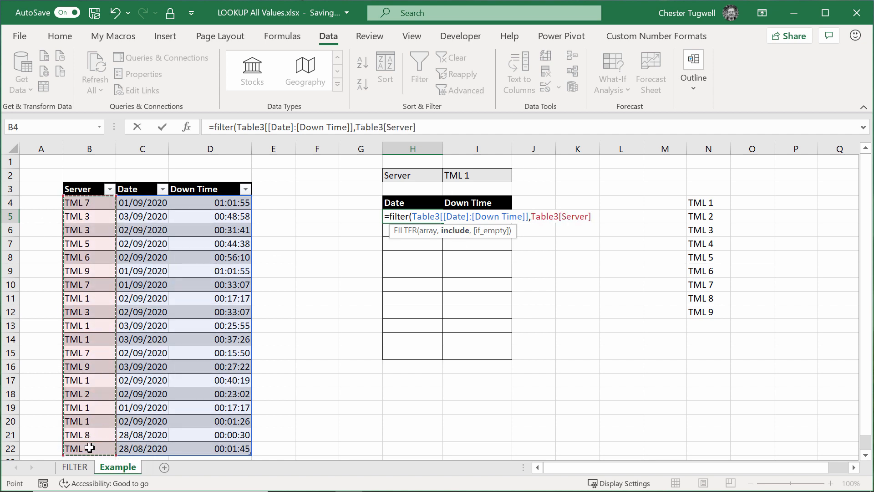
{"action": "type", "text": "="}
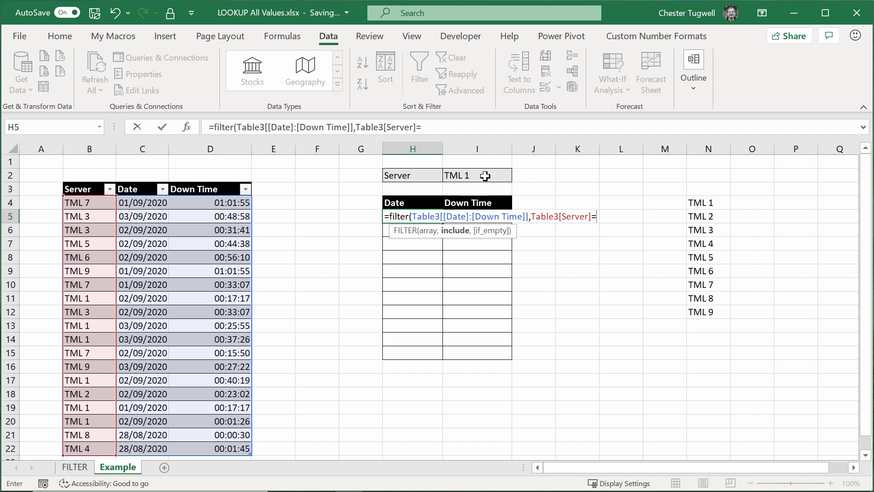
{"action": "left_click", "coordinate": [477, 175]}
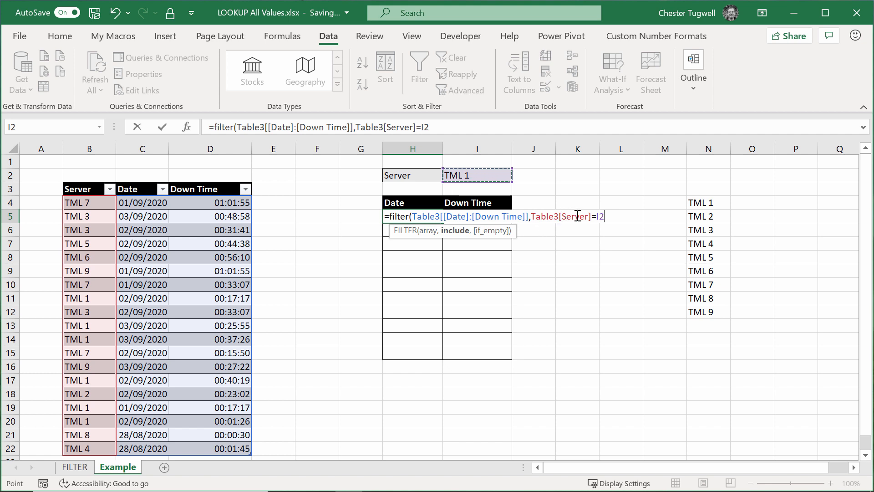
{"action": "mouse_move", "coordinate": [477, 175]}
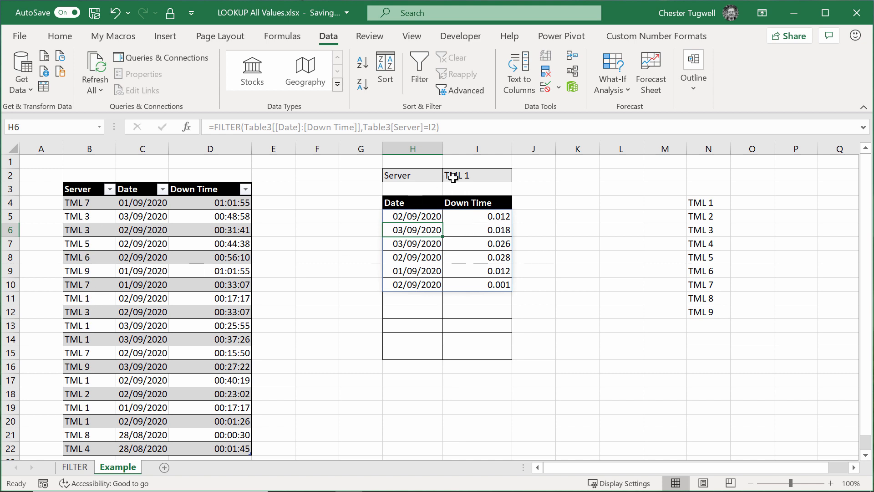
- Choose TML 2 in I2 and check its single match, 02/09/2020
{"action": "left_click", "coordinate": [516, 175]}
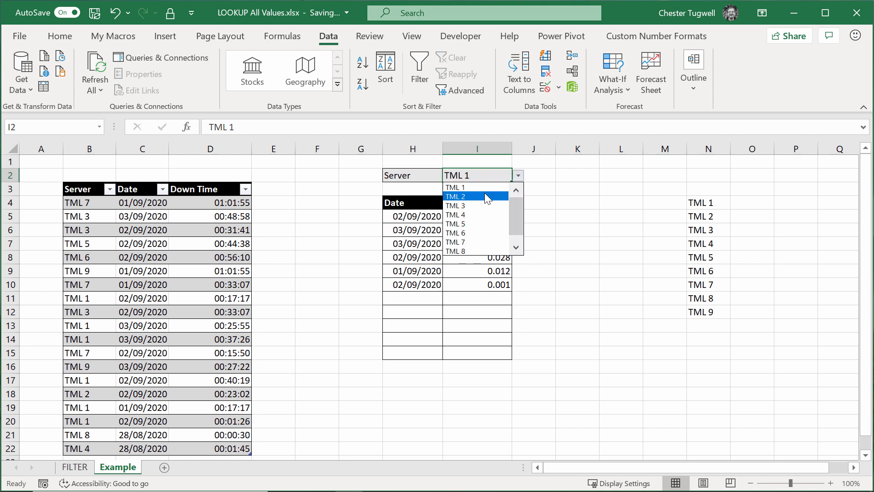
{"action": "left_click", "coordinate": [456, 196]}
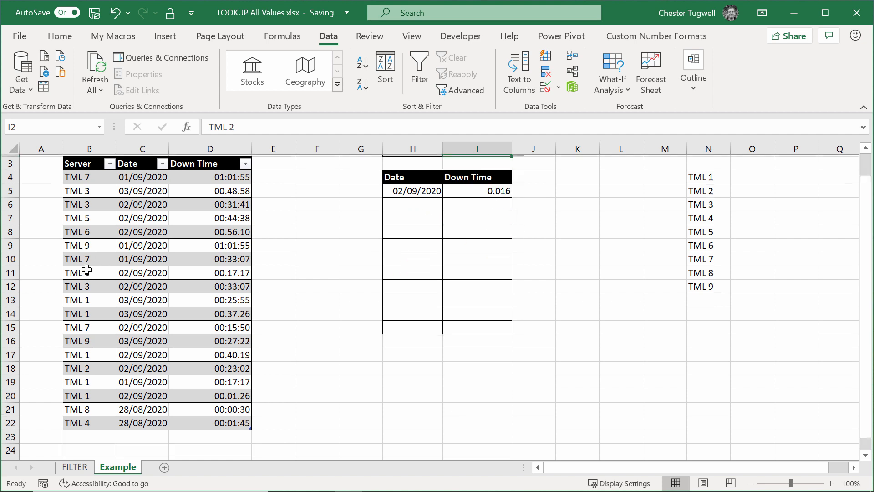
{"action": "scroll", "scroll_direction": "down", "scroll_amount": 3}
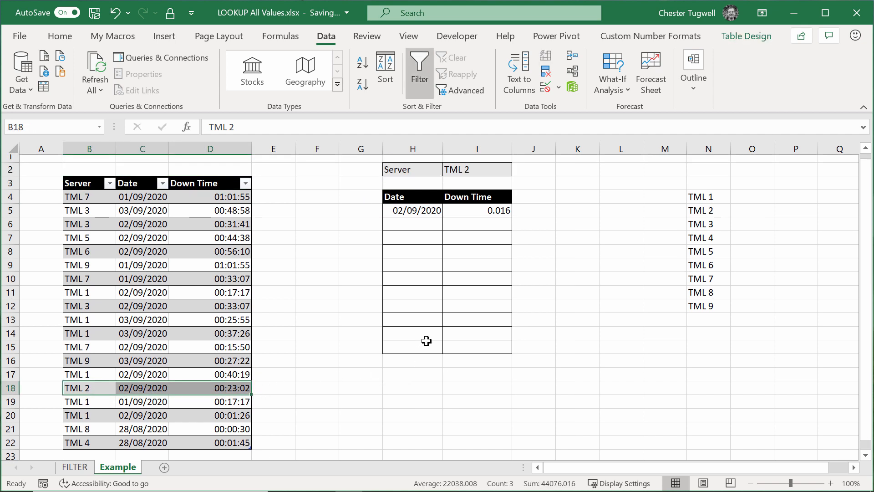
{"action": "left_click", "coordinate": [476, 216]}
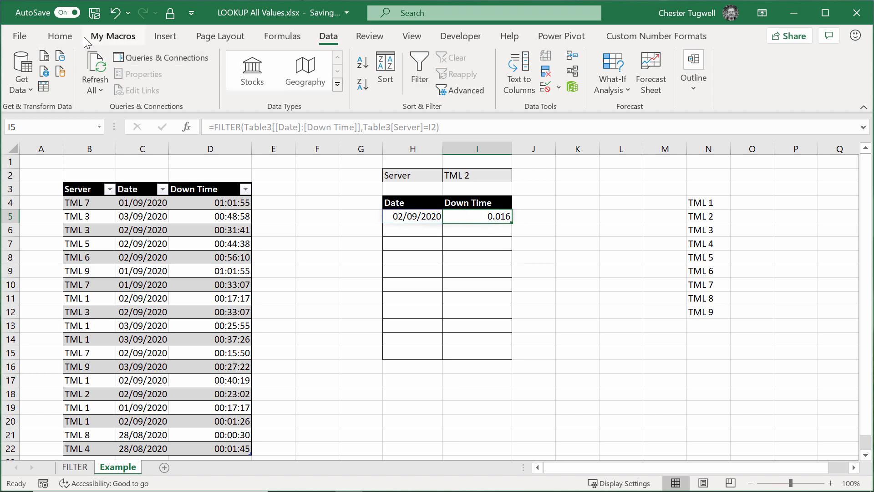
- Apply Time number format to the Down Time results and reselect H5
{"action": "left_click", "coordinate": [59, 36]}
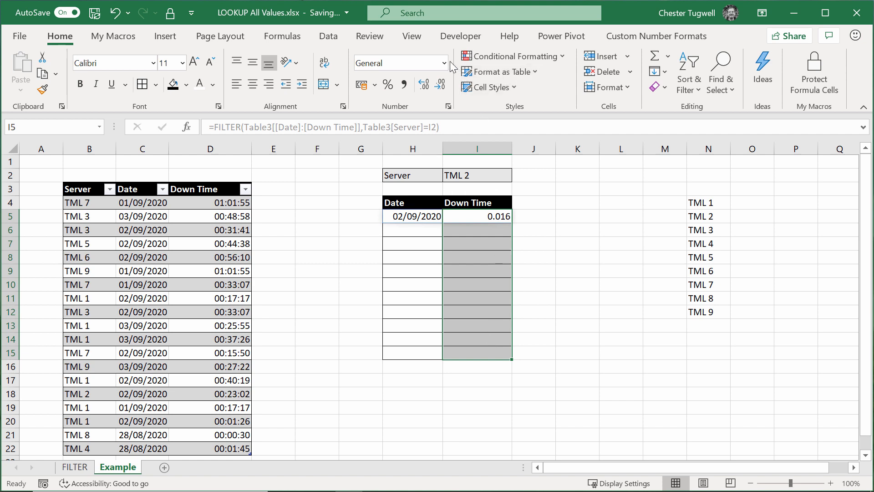
{"action": "left_click", "coordinate": [444, 62]}
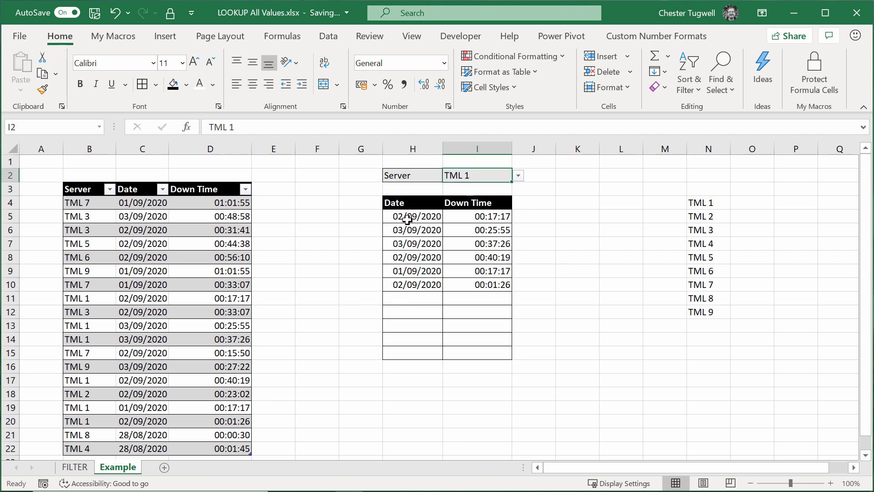
{"action": "left_click", "coordinate": [412, 216]}
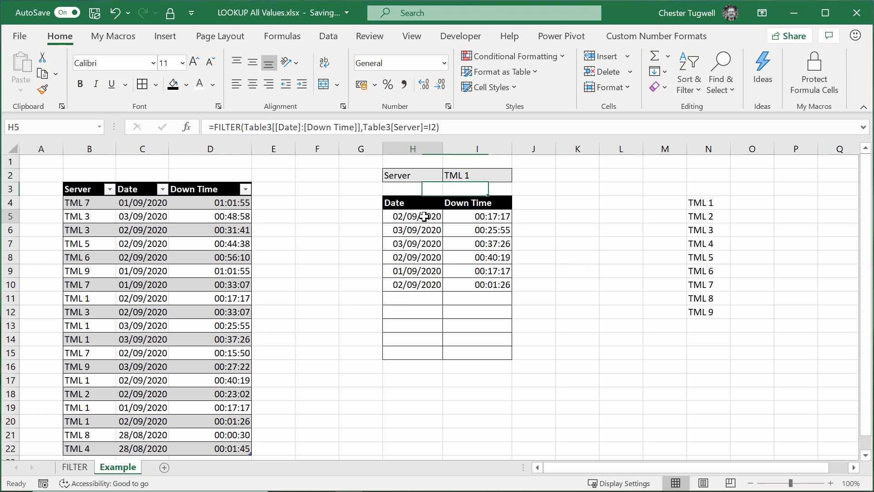
{"action": "left_click", "coordinate": [412, 216]}
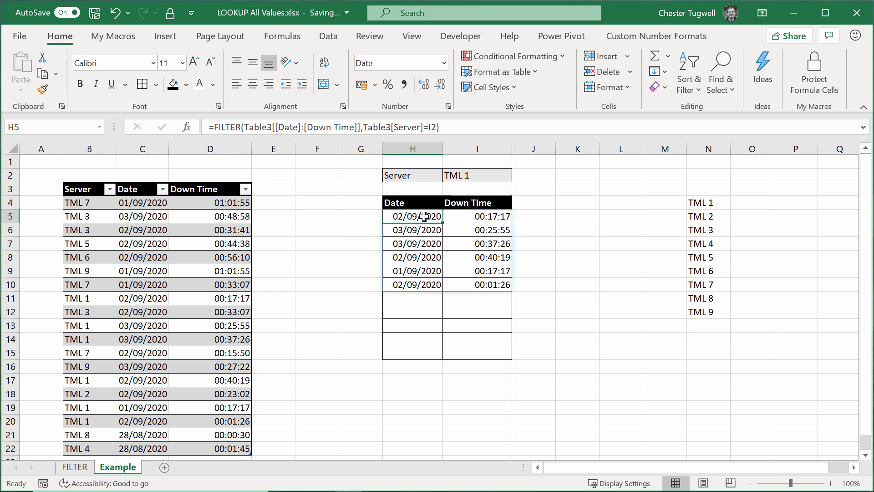
- Wrap the H5 formula as SORT(FILTER(...),1) to order matches by date
{"action": "double_click", "coordinate": [412, 217]}
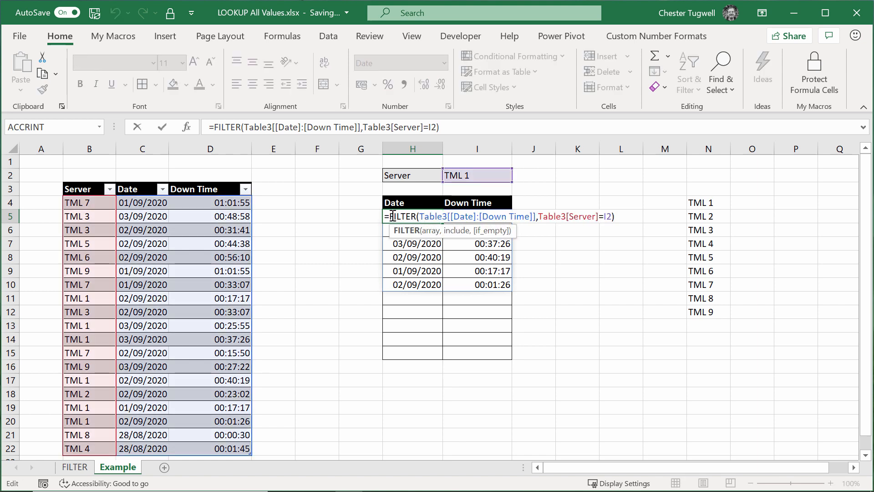
{"action": "type", "text": "SORT("}
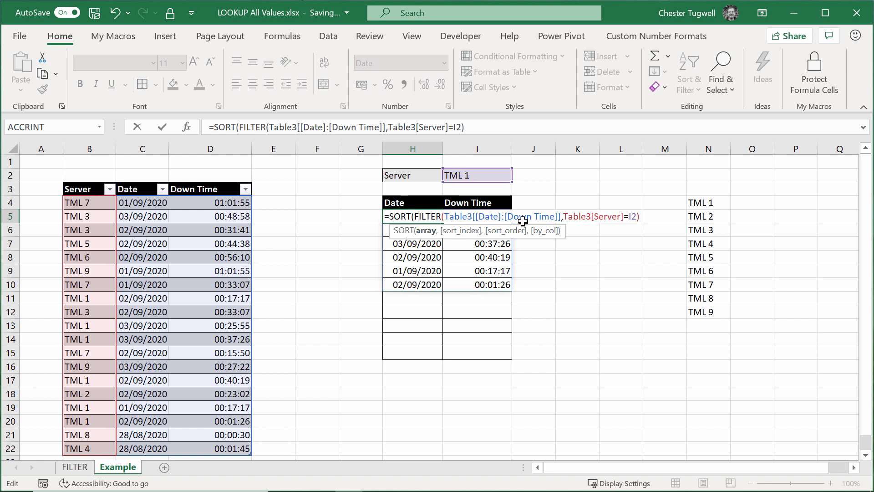
{"action": "mouse_move", "coordinate": [652, 228]}
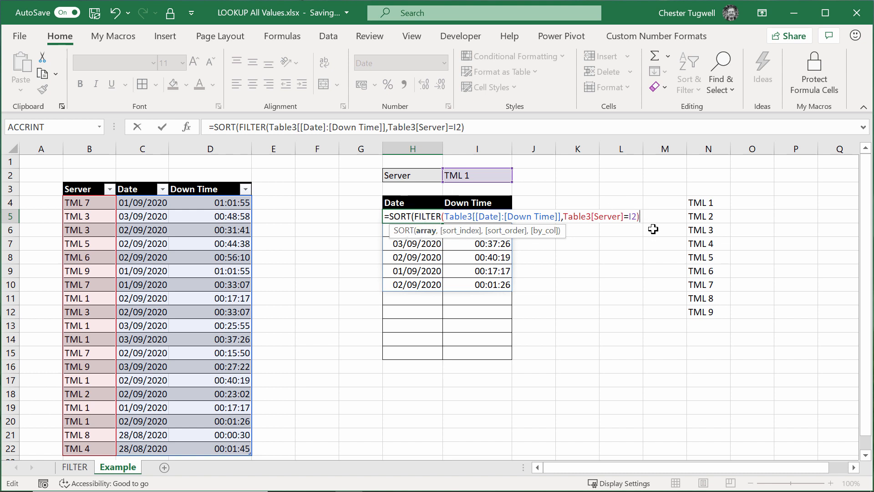
{"action": "type", "text": ","}
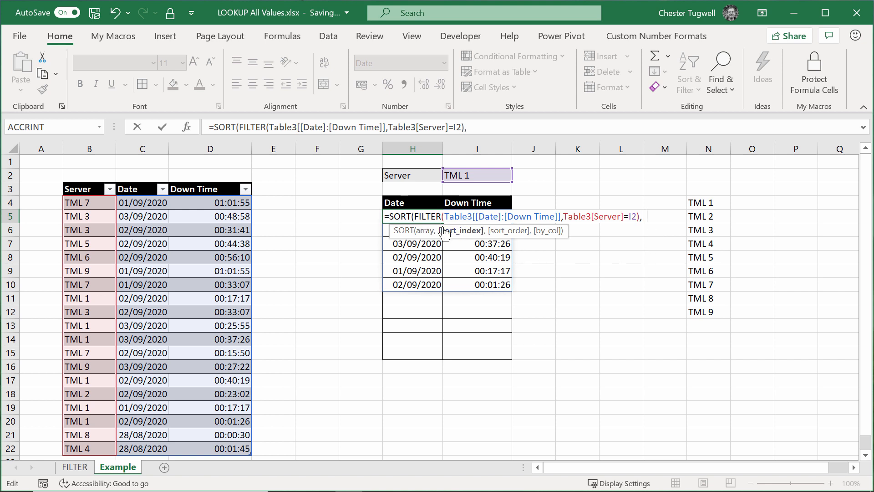
{"action": "type", "text": "1)"}
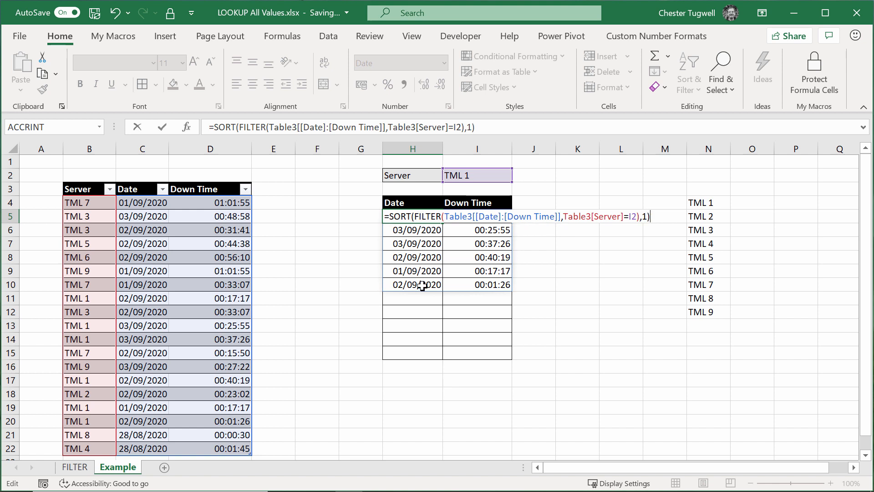
{"action": "key", "text": "Return"}
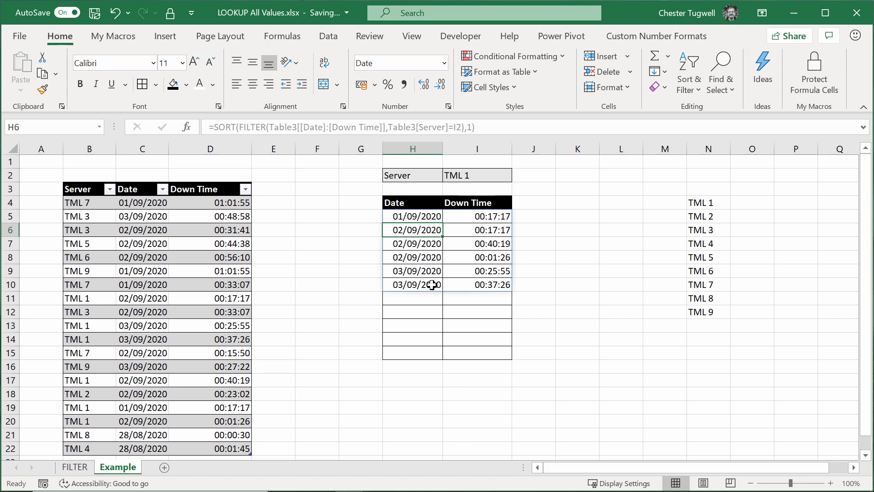
{"action": "left_click", "coordinate": [477, 174]}
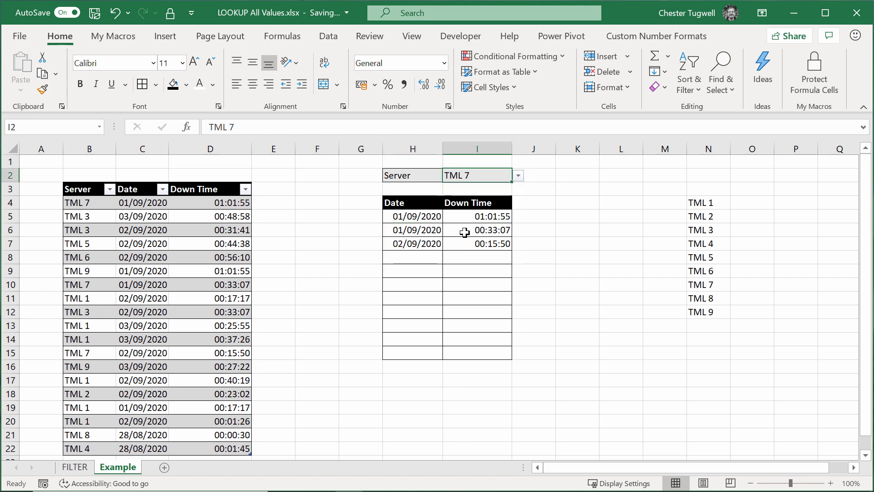
- Enter TML 7, 28/08/2020 and 00:01:00 in table row 23
{"action": "scroll", "scroll_direction": "down", "scroll_amount": 3}
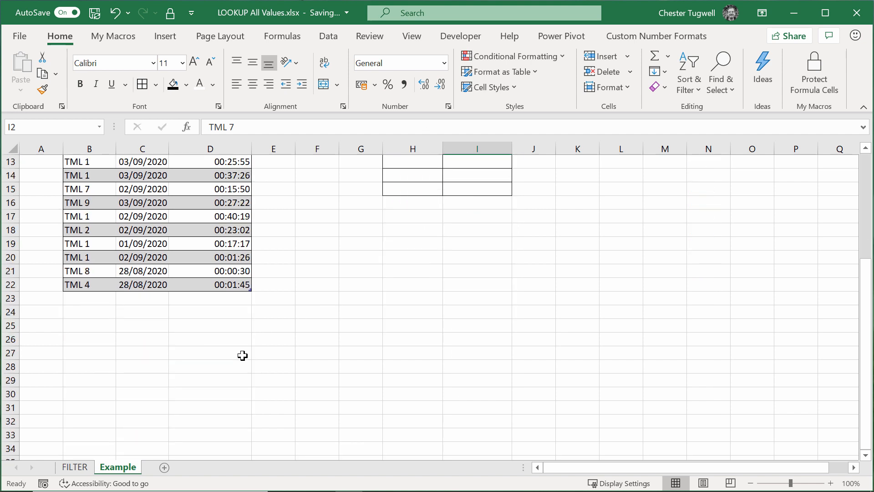
{"action": "scroll", "scroll_direction": "up", "scroll_amount": 3}
{"action": "type", "text": "TM"}
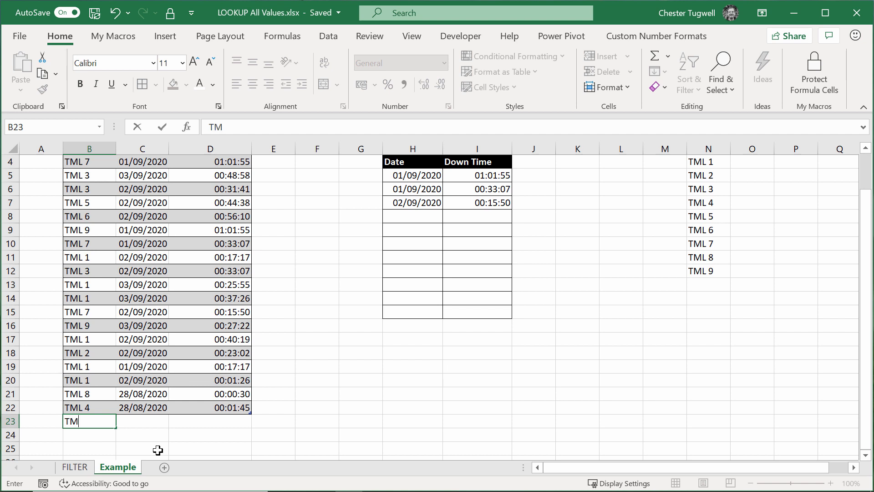
{"action": "type", "text": "L 7"}
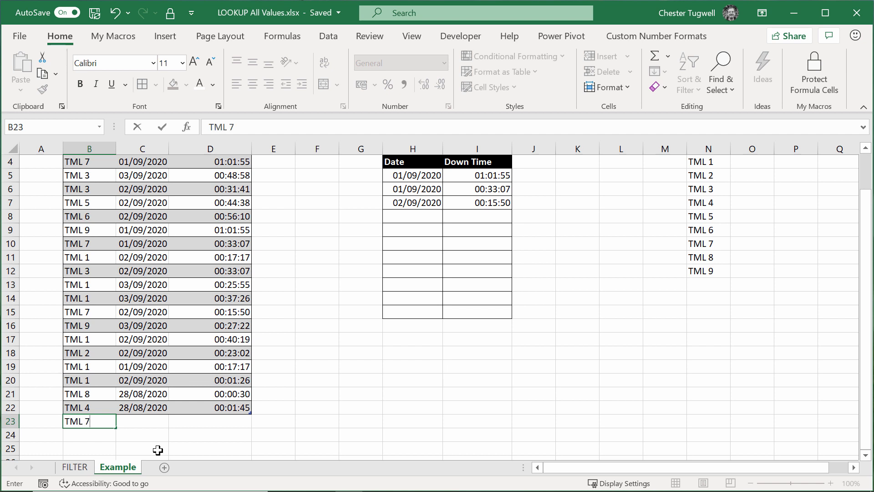
{"action": "type", "text": "28/08/2020"}
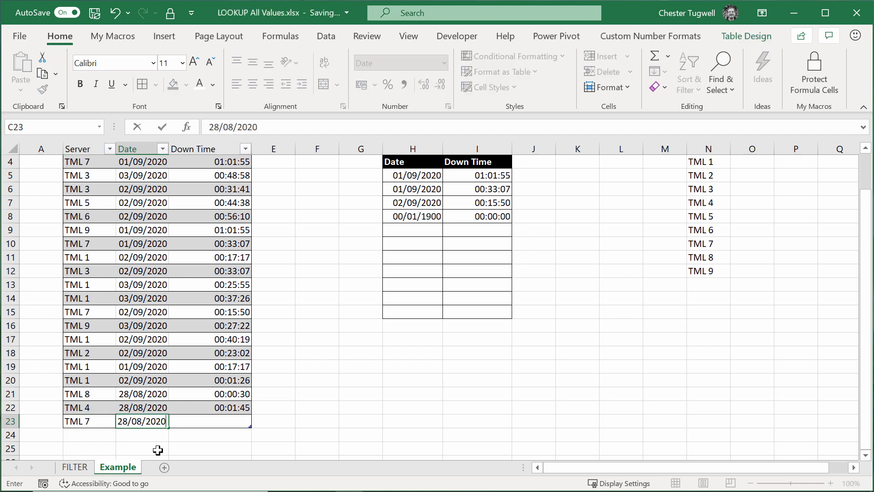
{"action": "type", "text": "00"}
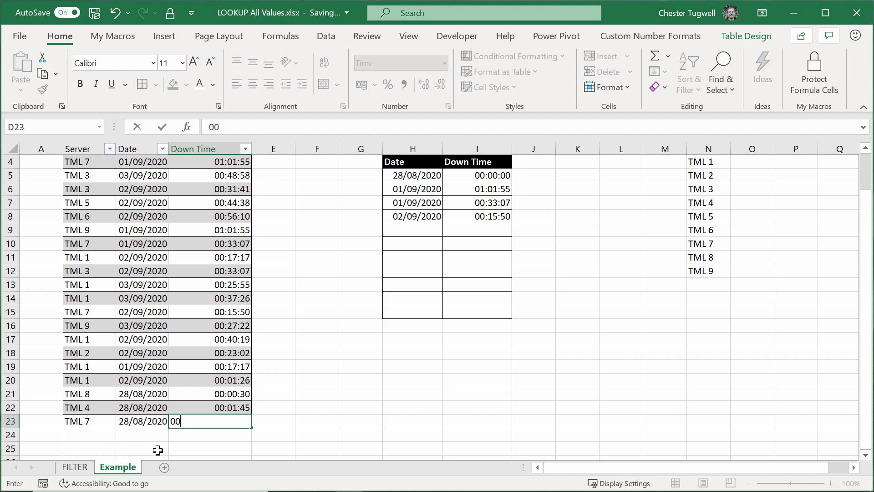
{"action": "type", "text": ":"}
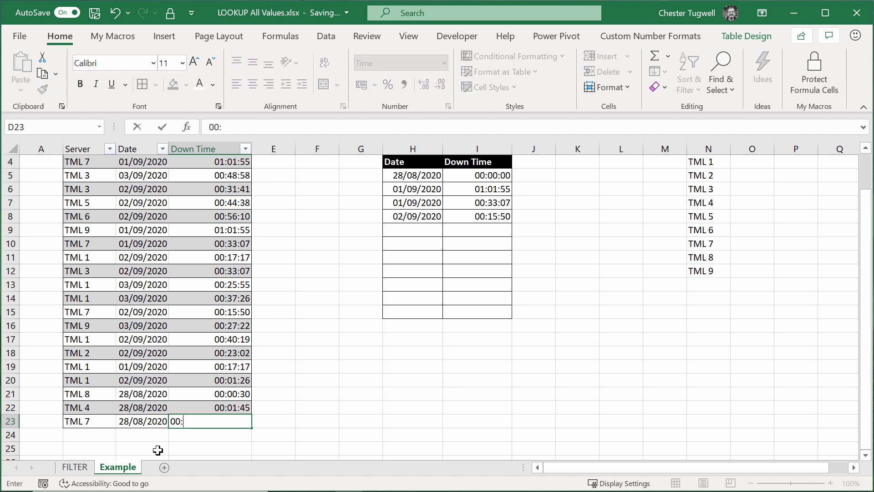
{"action": "type", "text": "1:00"}
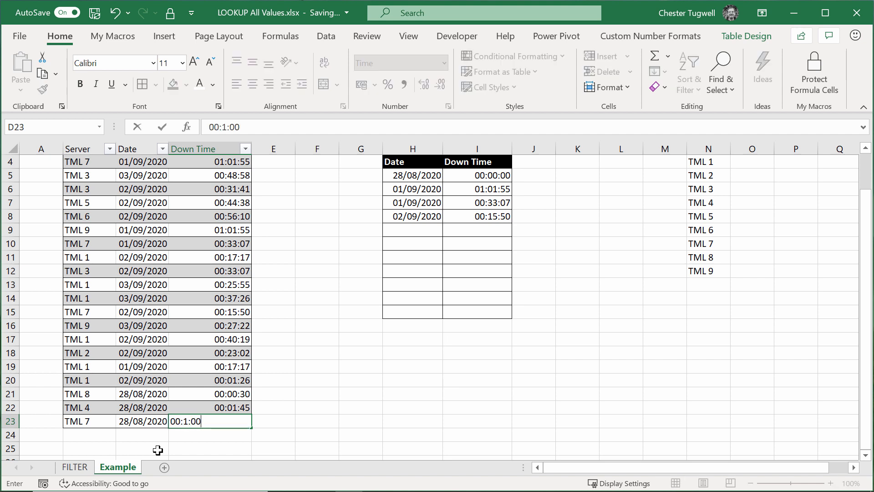
{"action": "key", "text": "Return"}
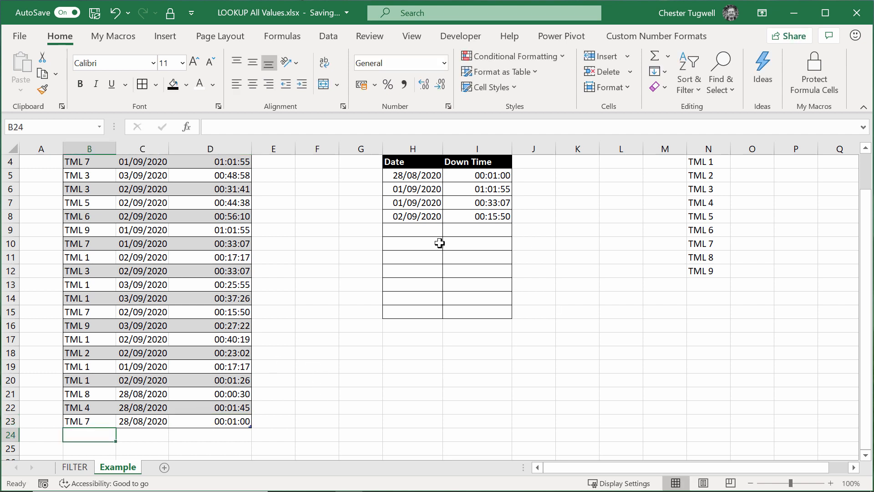
{"action": "scroll", "scroll_direction": "up", "scroll_amount": 3}
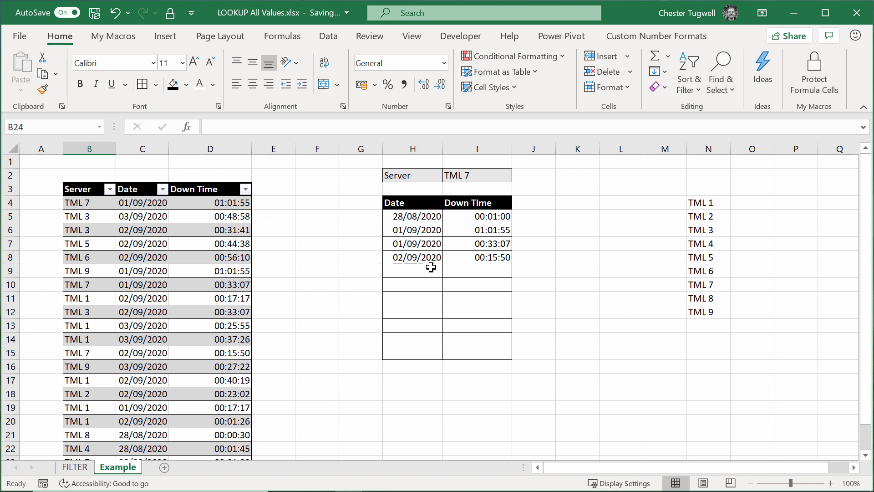
- Enter a new table row: TML 7, date 01/11/2020, downtime 00:00:10
{"action": "type", "text": "TML 7"}
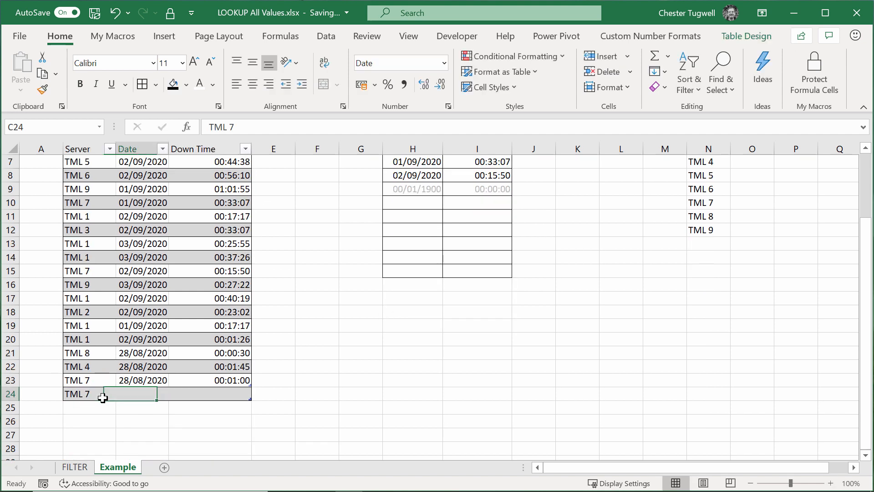
{"action": "type", "text": "01/11/2020"}
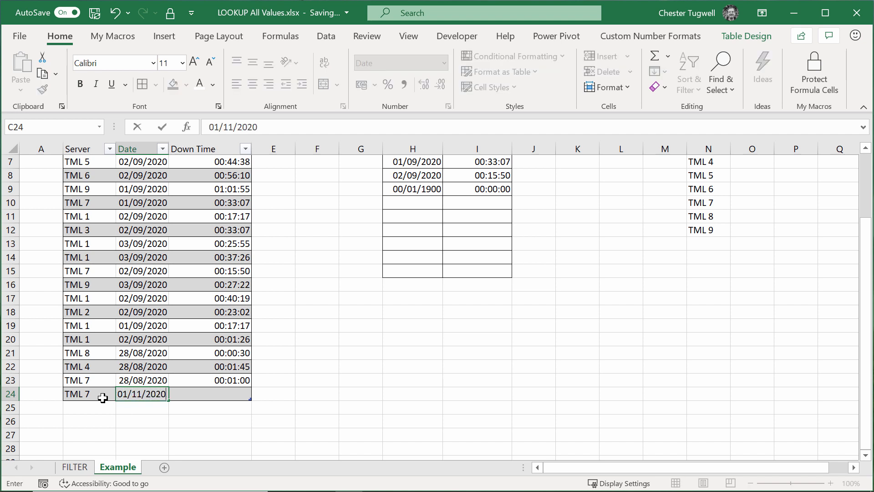
{"action": "key", "text": "enter"}
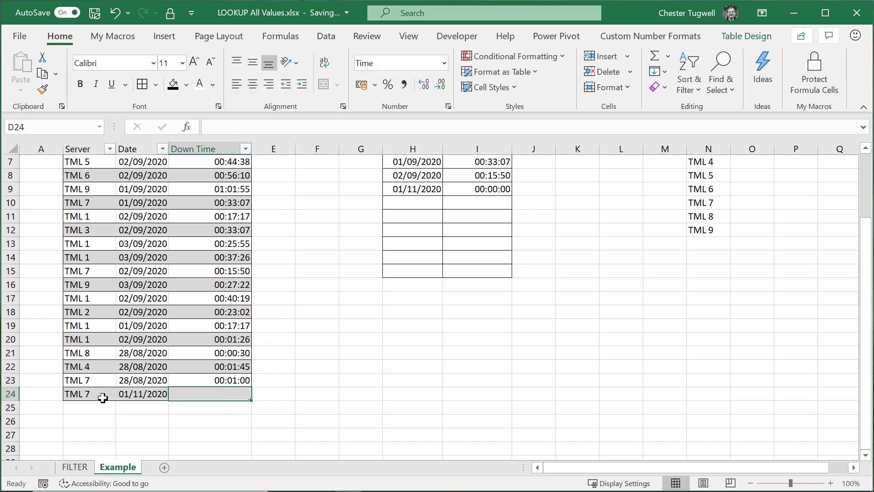
{"action": "type", "text": "00:00"}
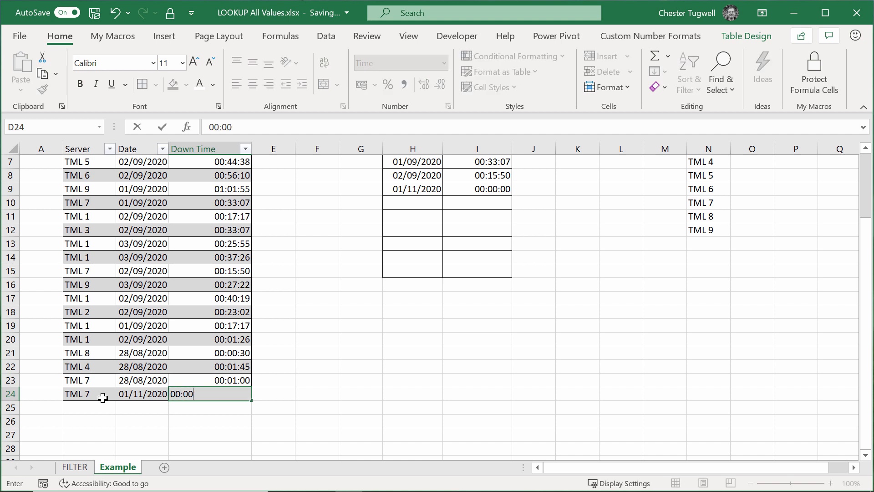
{"action": "type", "text": "1"}
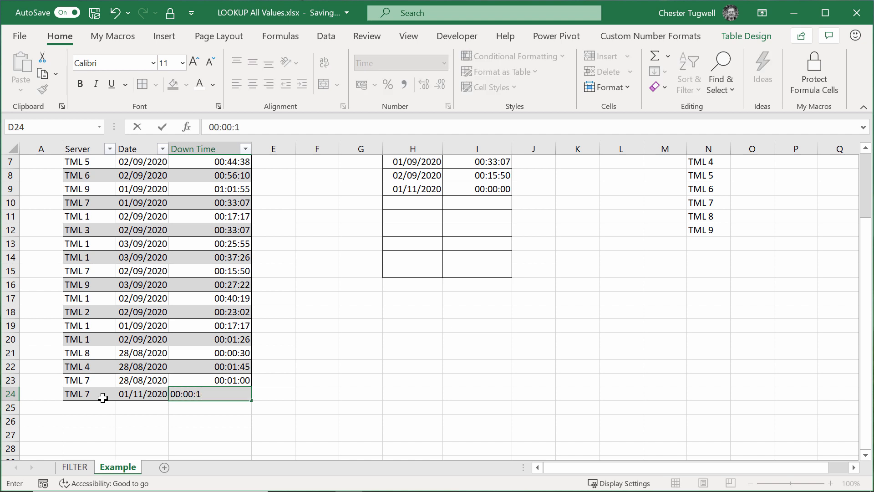
{"action": "key", "text": "Return"}
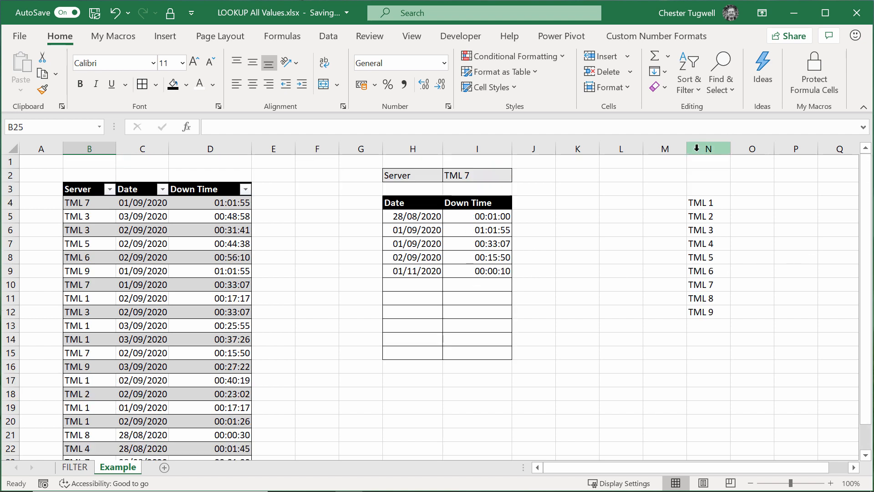
- Hide column N of server names and return to cell I2
{"action": "left_click", "coordinate": [708, 148]}
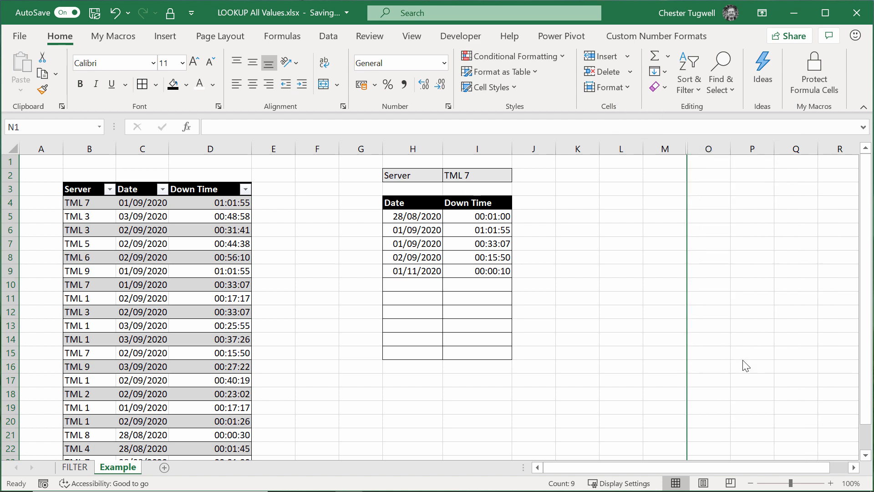
{"action": "left_click", "coordinate": [476, 175]}
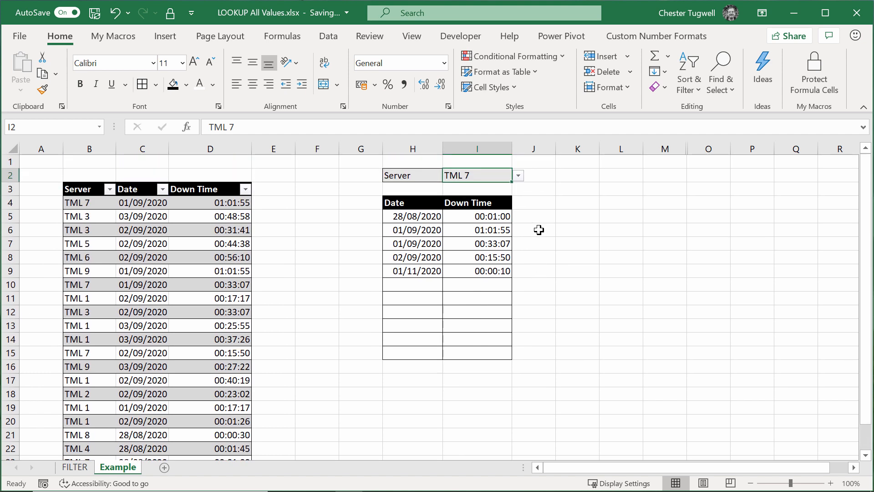
{"action": "mouse_move", "coordinate": [481, 262]}
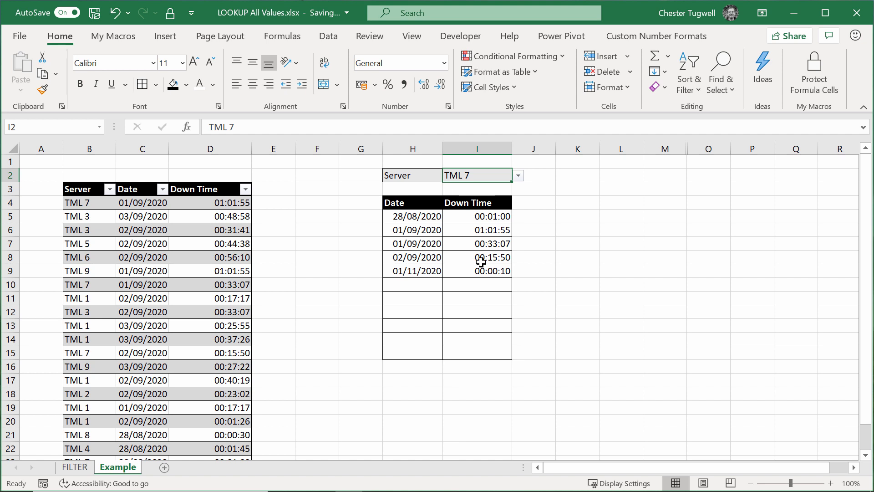
{"action": "mouse_move", "coordinate": [482, 215]}
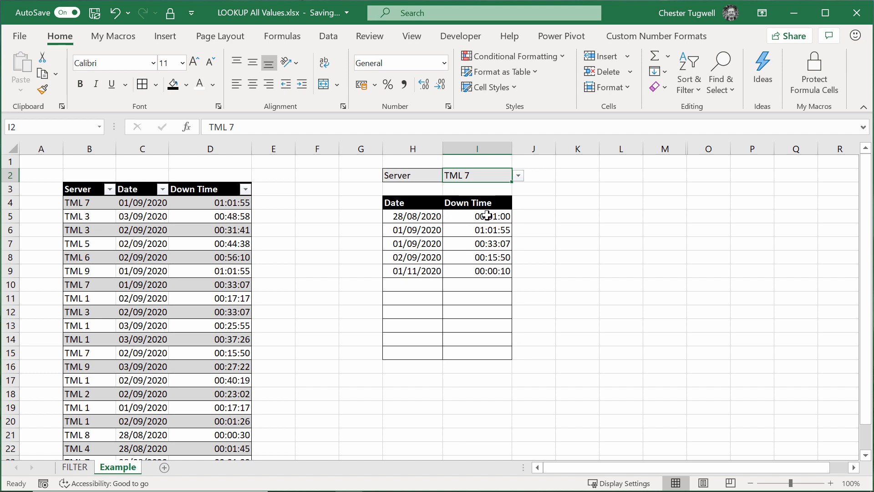
- Choose TML 3 from the I2 server dropdown
{"action": "left_click", "coordinate": [517, 175]}
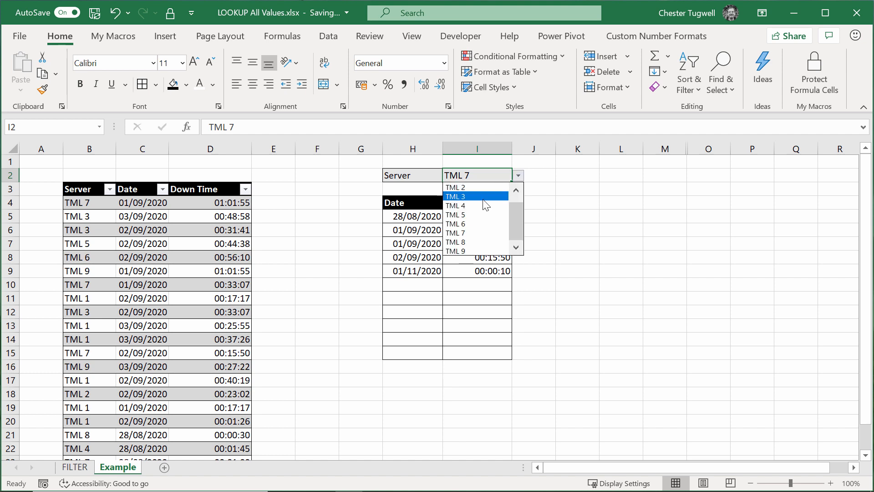
{"action": "left_click", "coordinate": [455, 195]}
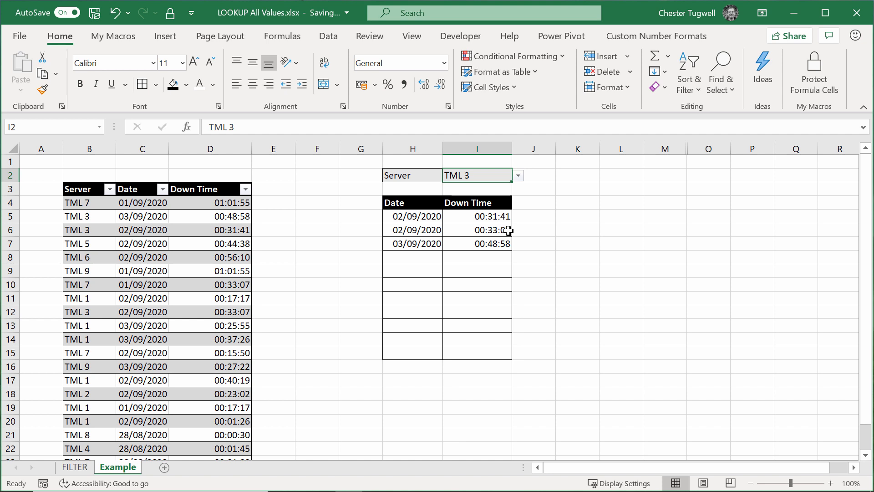